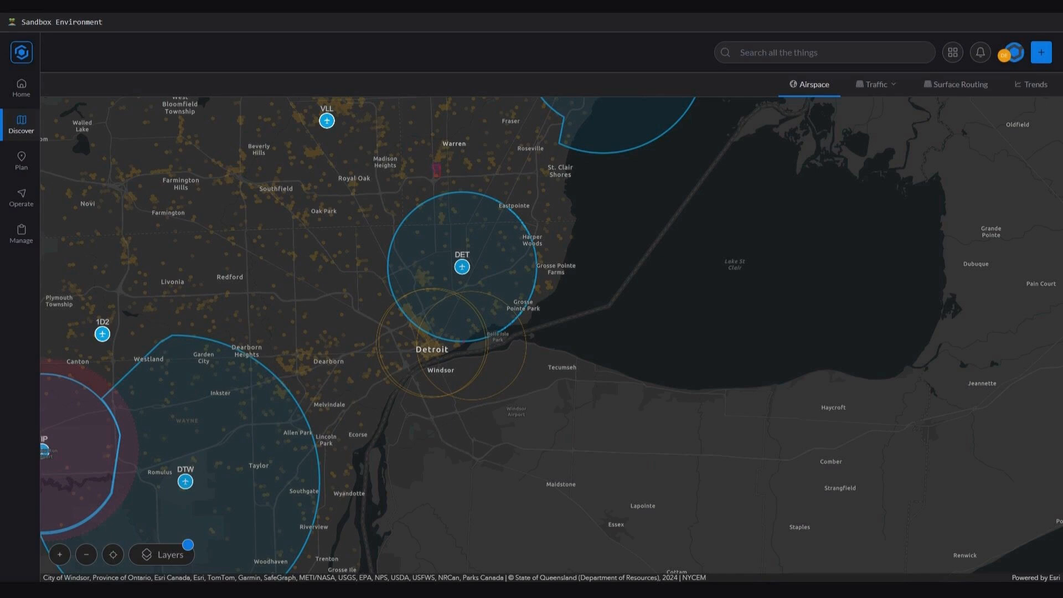
Step: Zoom the airspace map in on downtown Detroit to reveal the LAANC altitude grid
drag(390, 329, 468, 395)
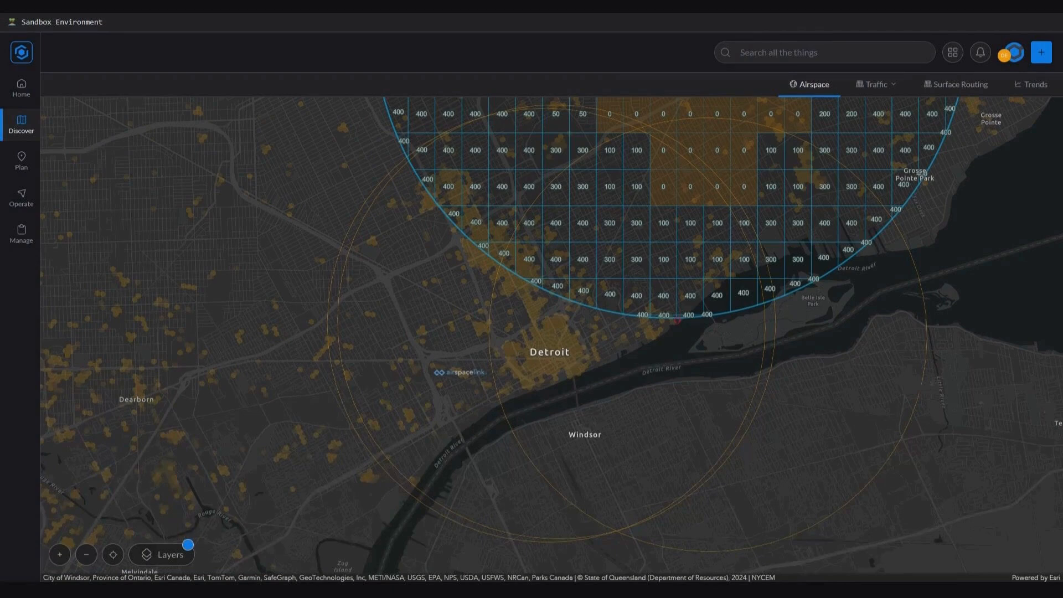
mouse_move(112, 31)
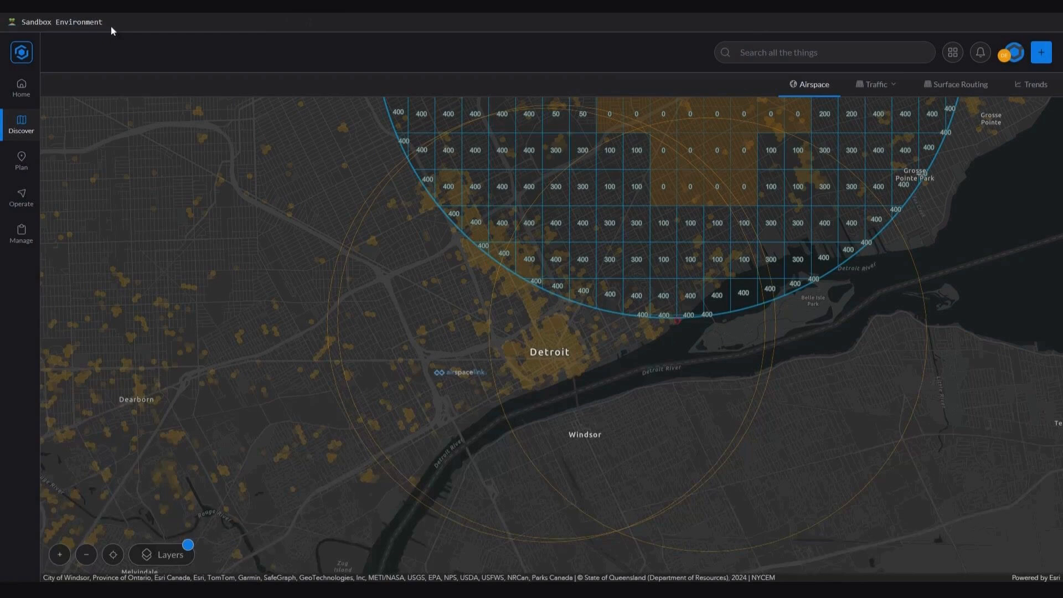
mouse_move(111, 31)
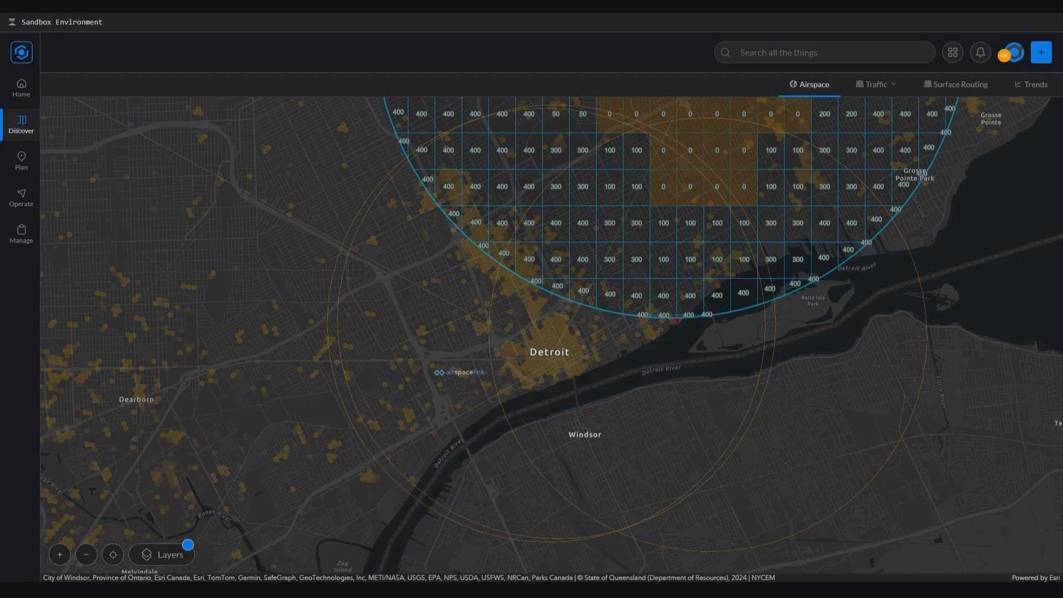
mouse_move(530, 337)
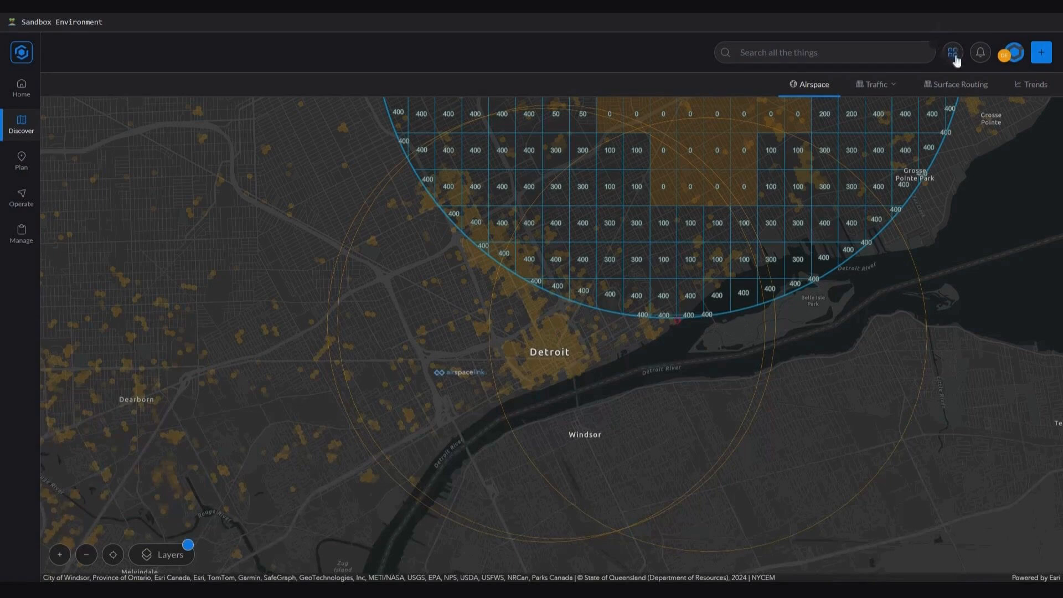
Step: Open My Apps and scroll through app cards such as Site Scan and Survey123
click(952, 52)
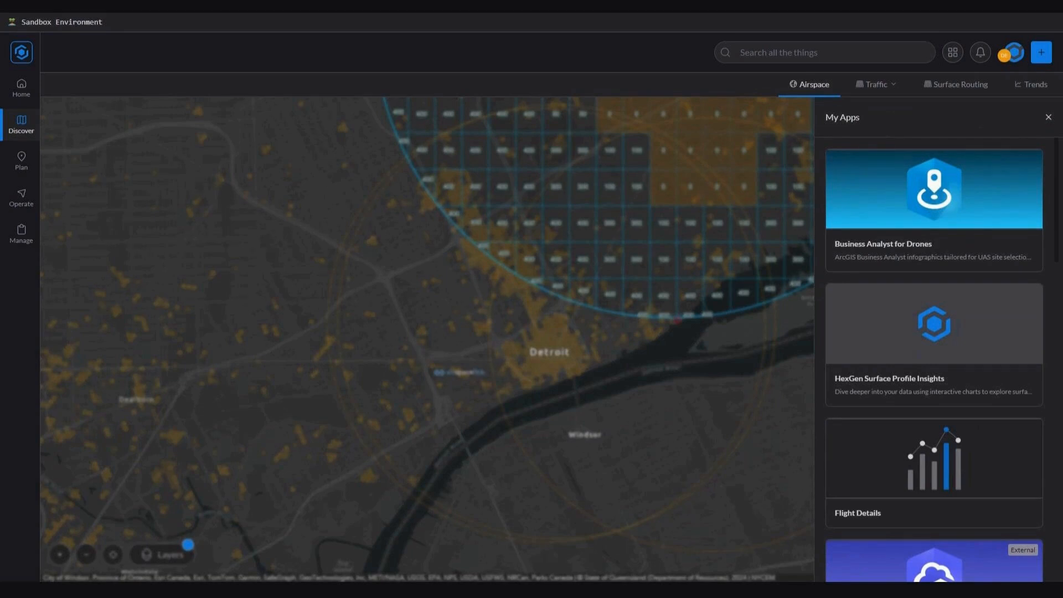
scroll(down, 3)
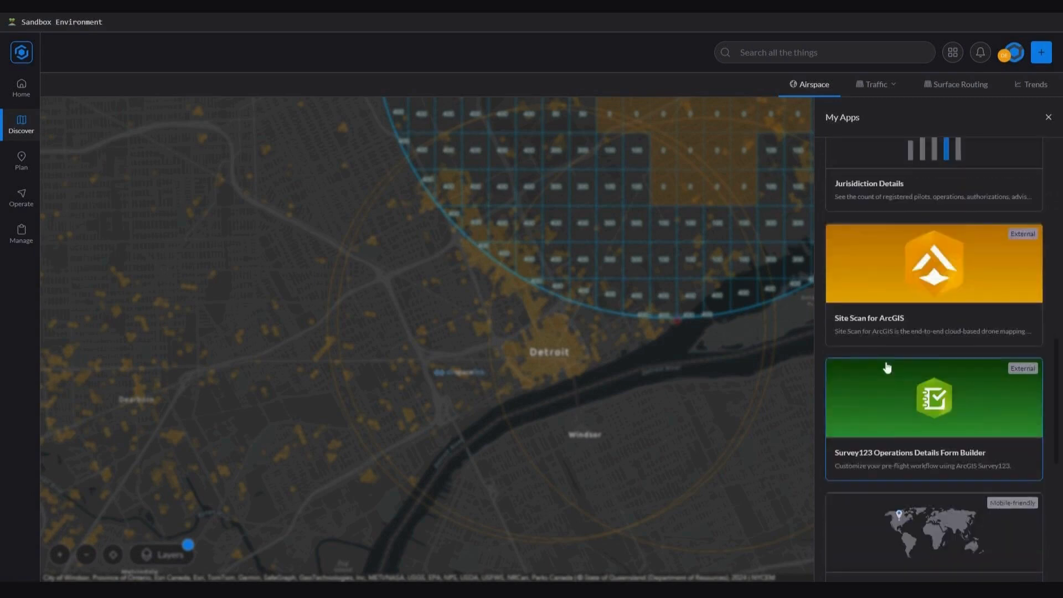
mouse_move(887, 388)
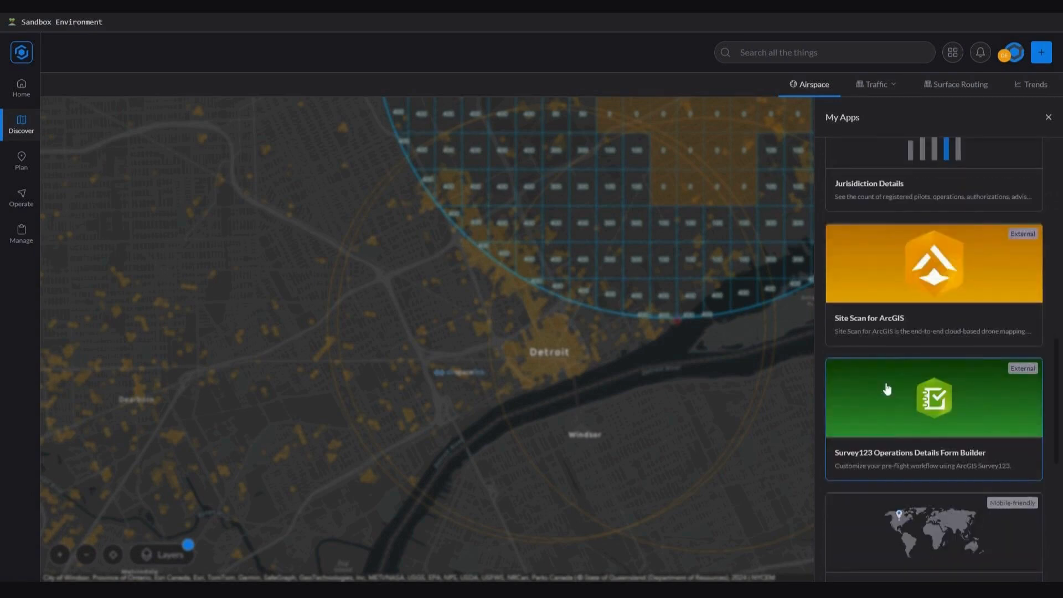
mouse_move(867, 461)
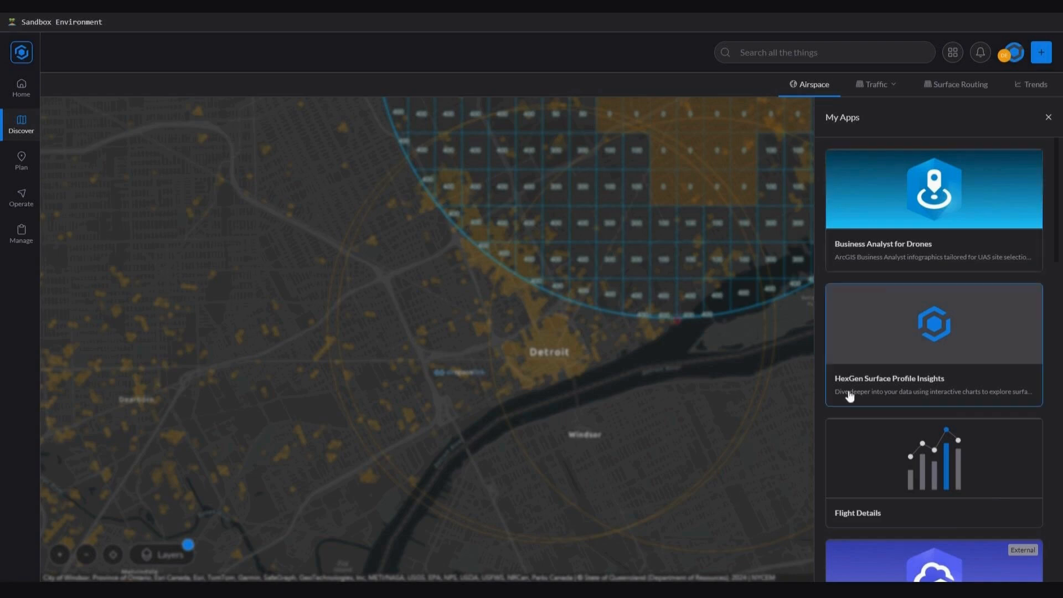
scroll(down, 3)
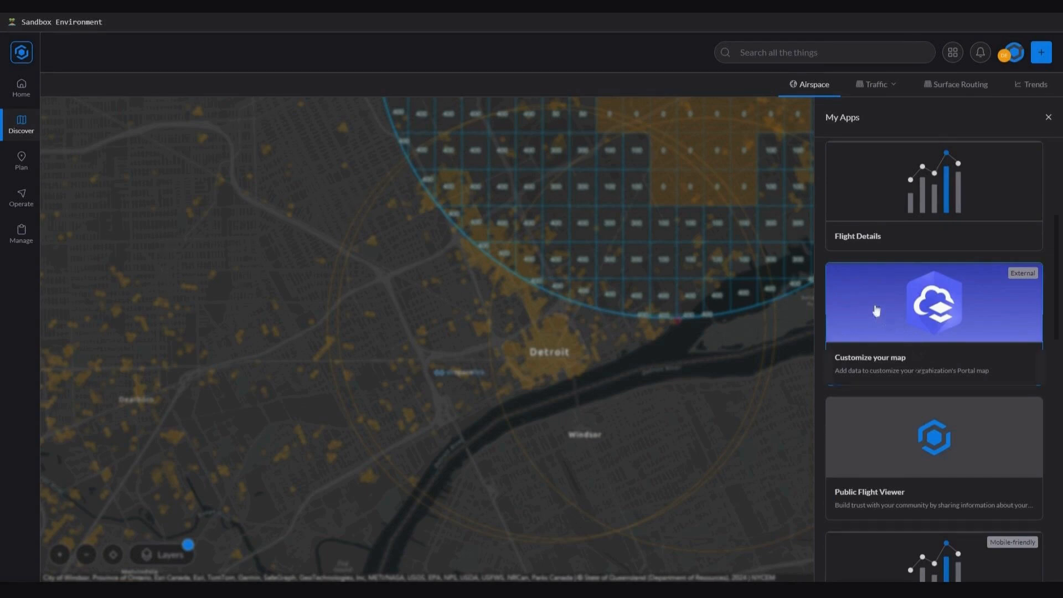
Step: Launch Customize your map and view the Downtown Businesses layer properties
click(933, 304)
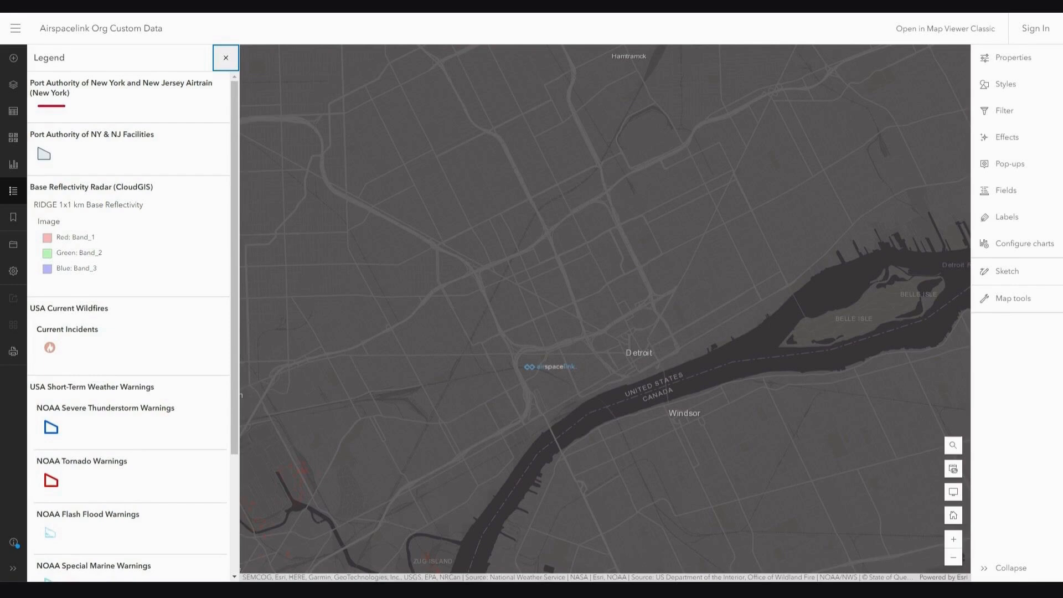
mouse_move(735, 293)
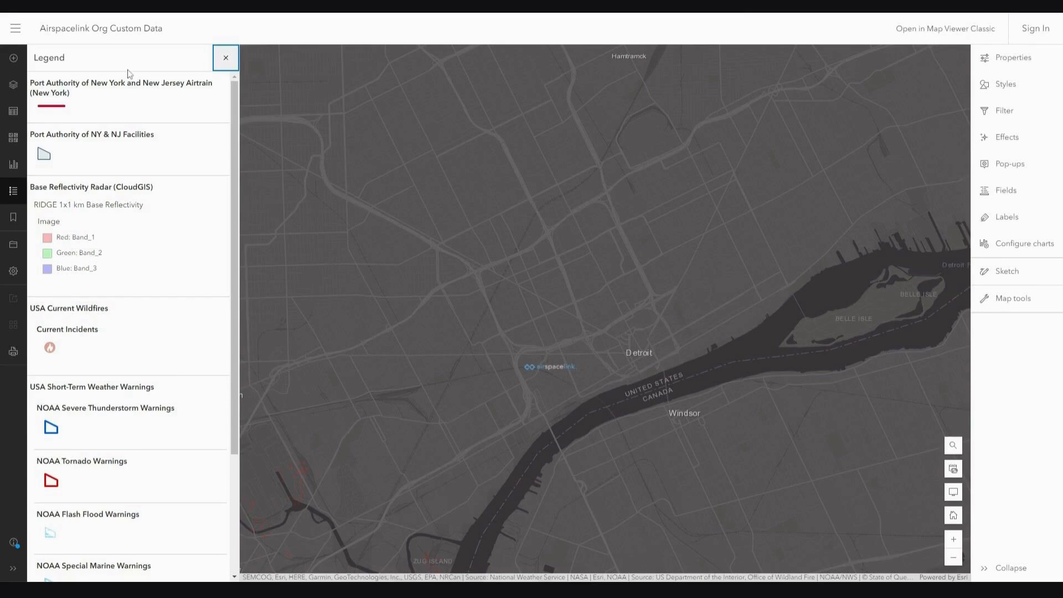
scroll(down, 3)
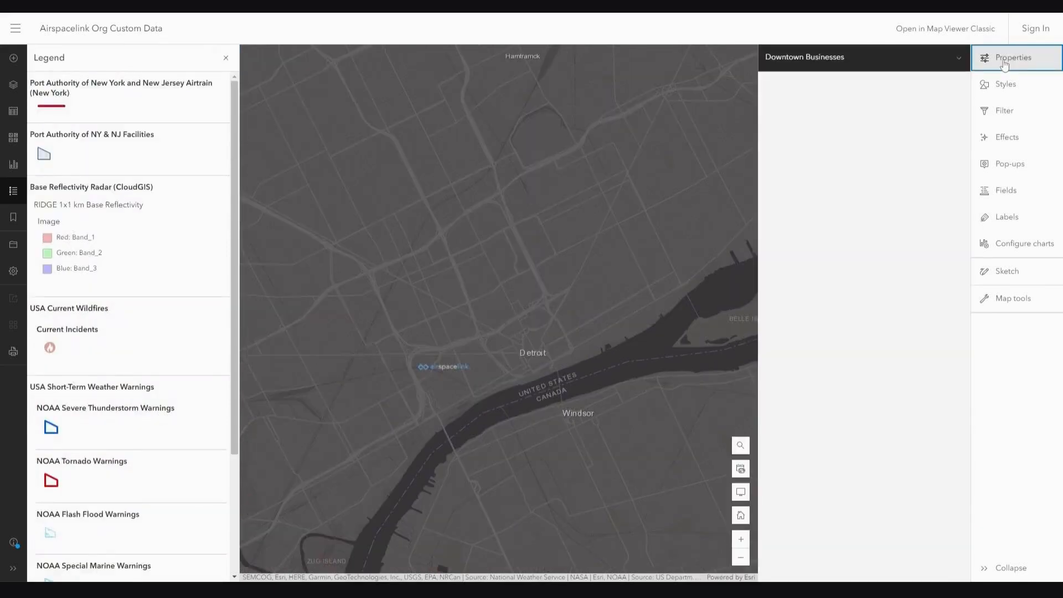
click(1012, 57)
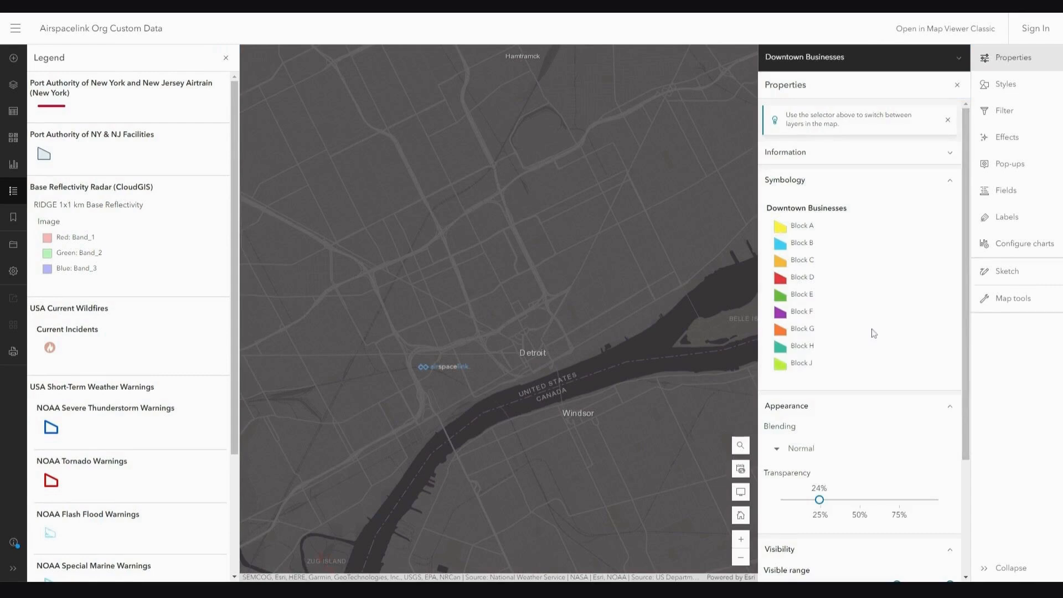
mouse_move(881, 265)
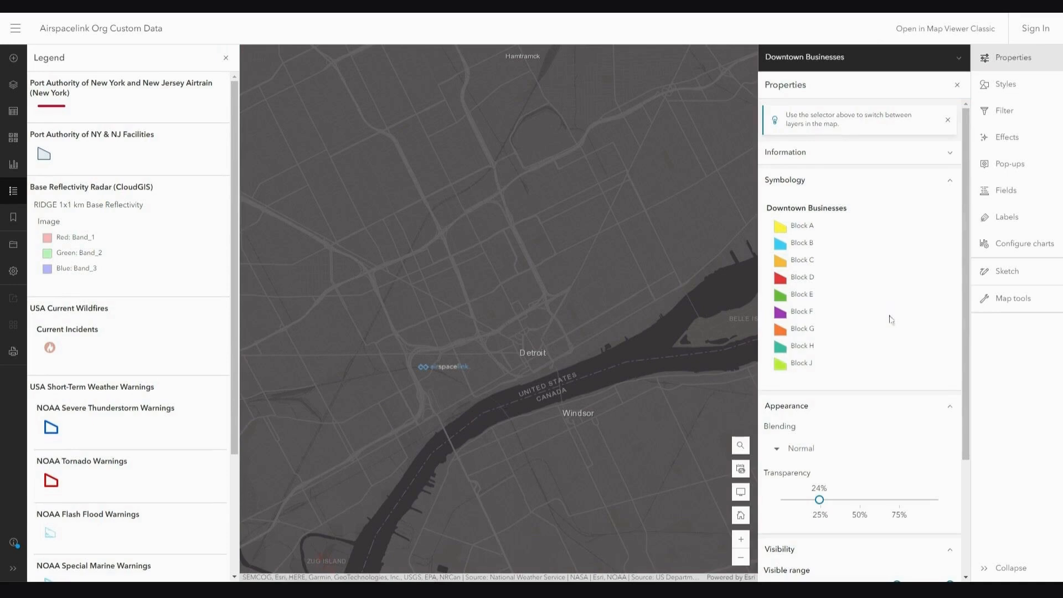
mouse_move(1035, 28)
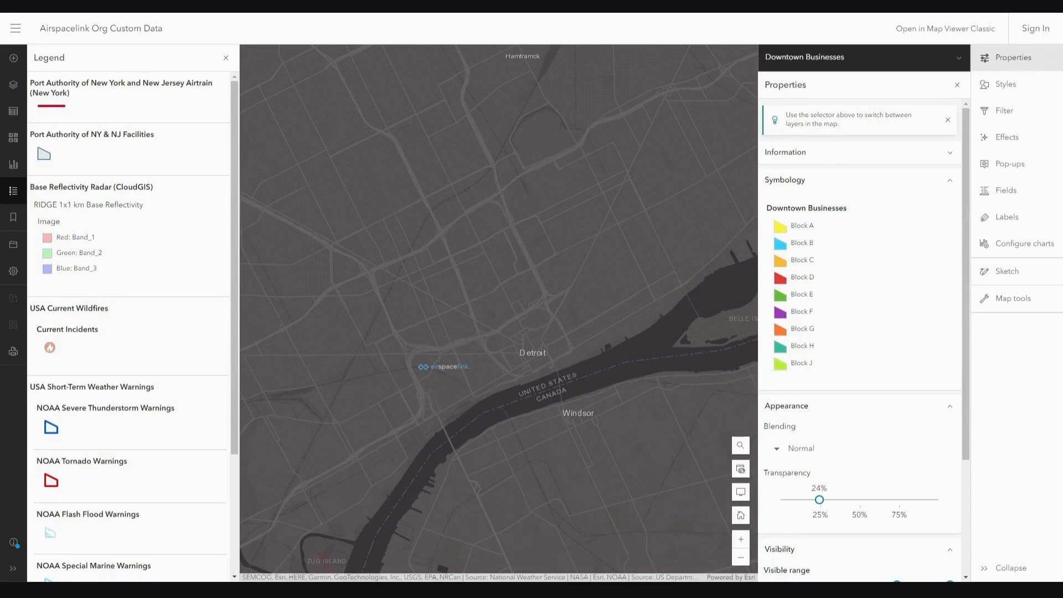
mouse_move(978, 53)
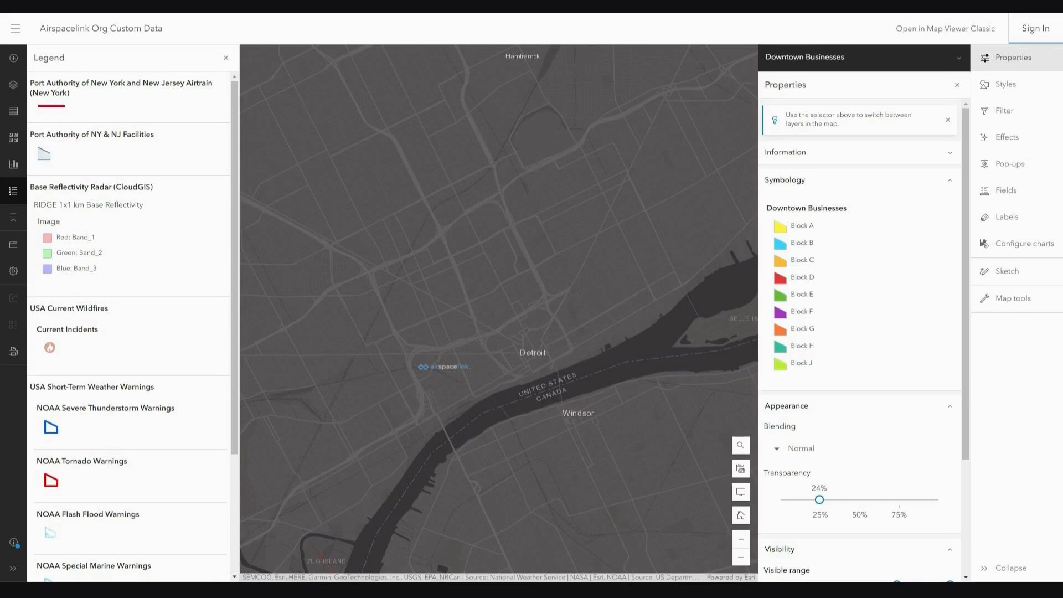
Step: Sign in to ArcGIS Online through Login with AirHub
click(1035, 28)
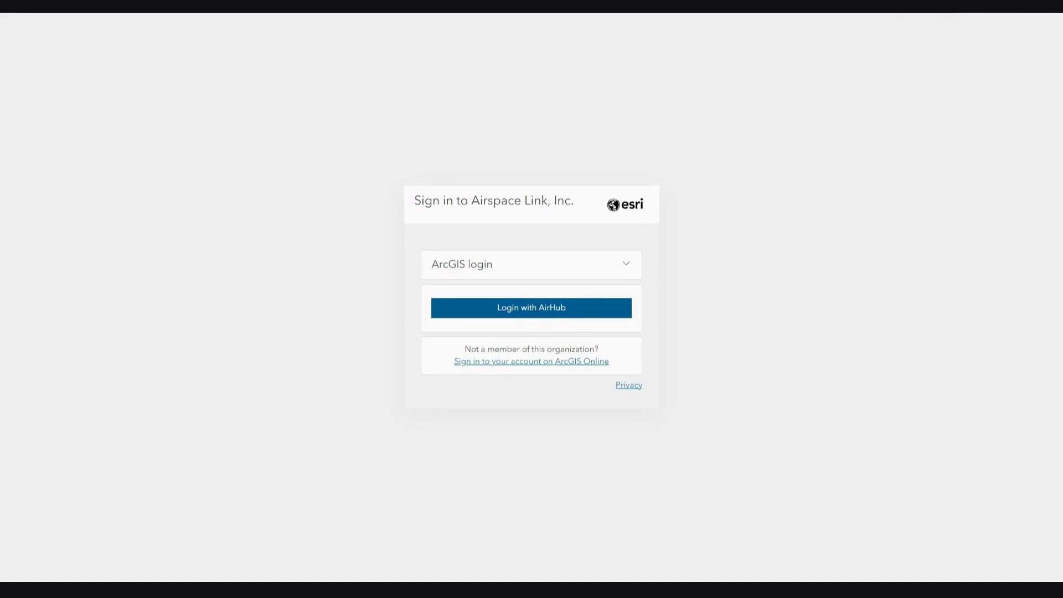
click(531, 307)
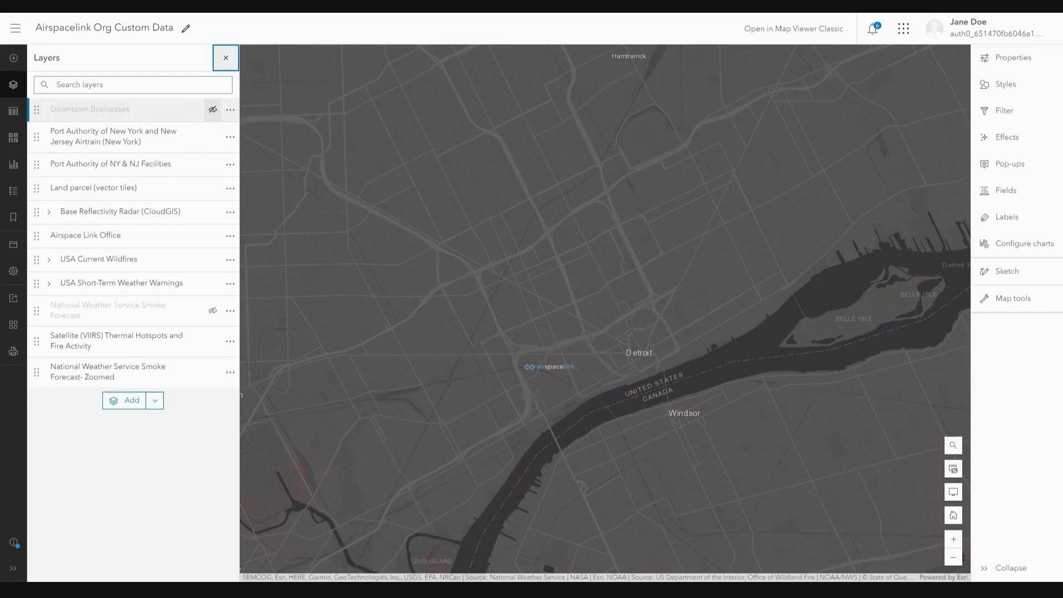
Step: Browse My organization's layers and search 'Rai' to find Railroads_Michigan
click(12, 57)
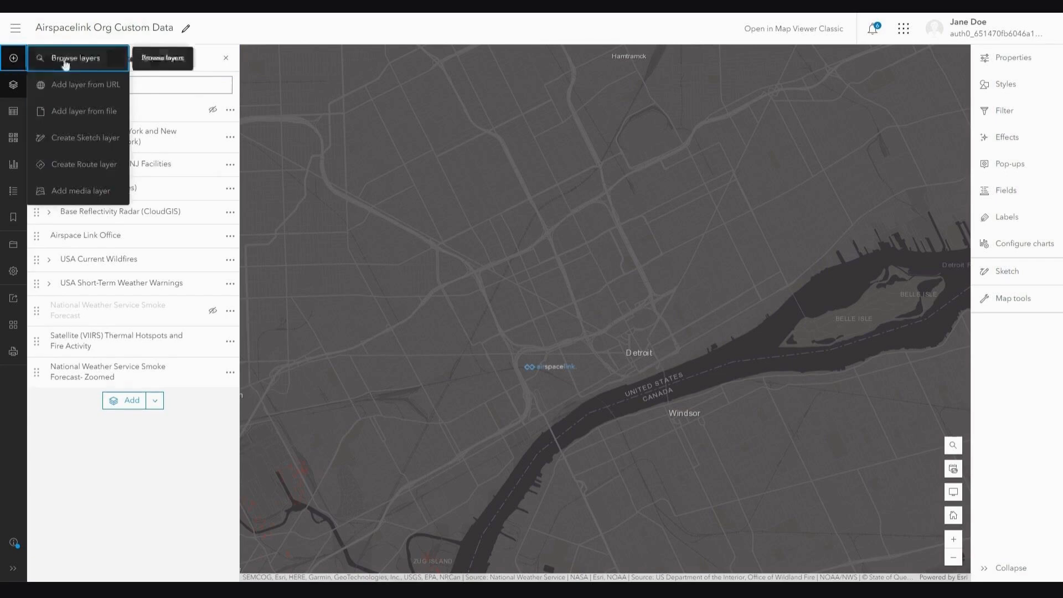
mouse_move(84, 84)
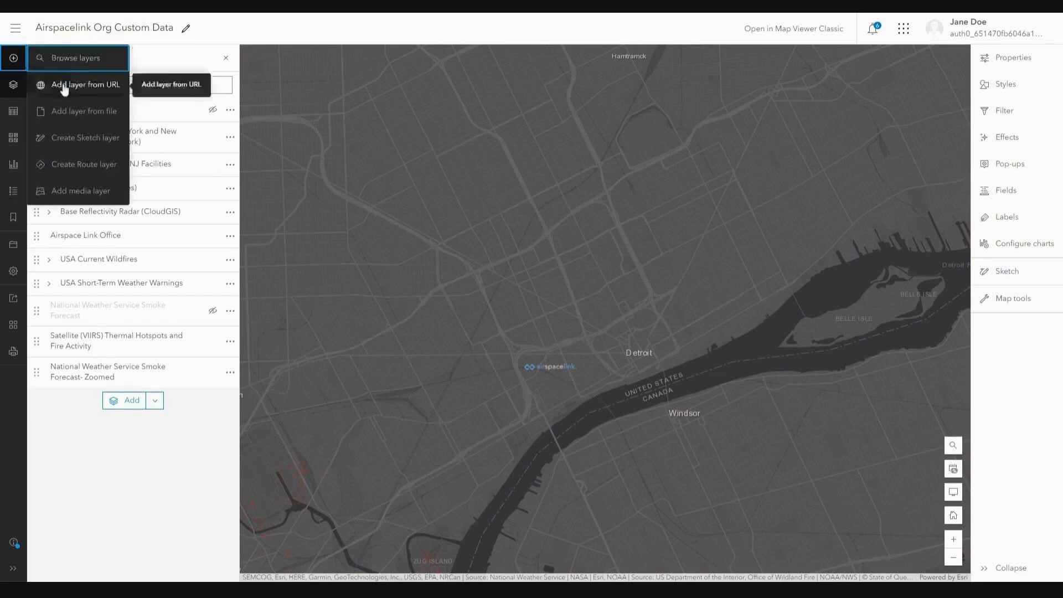
mouse_move(75, 115)
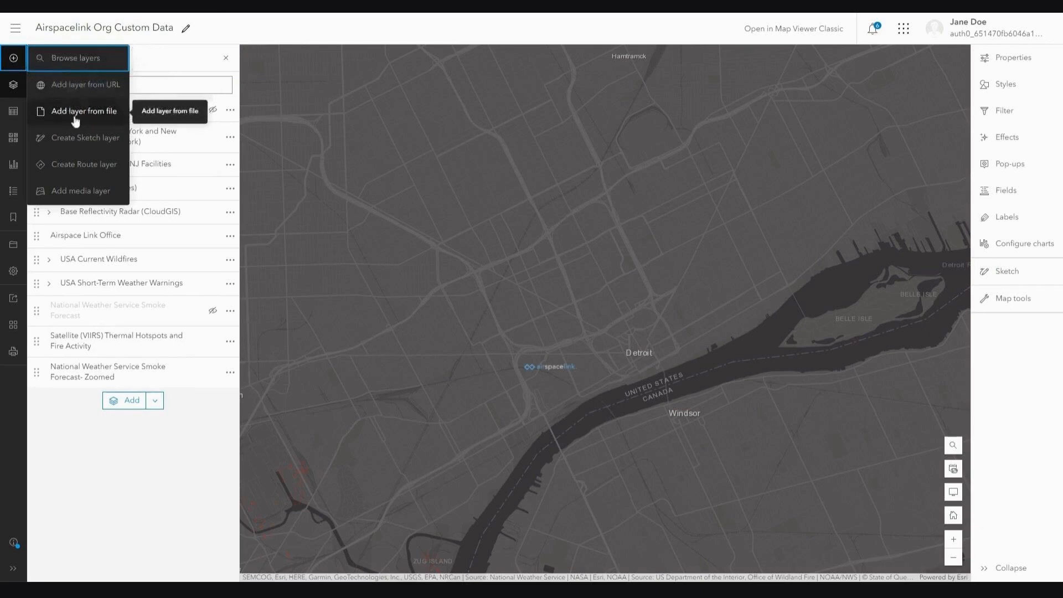
mouse_move(74, 141)
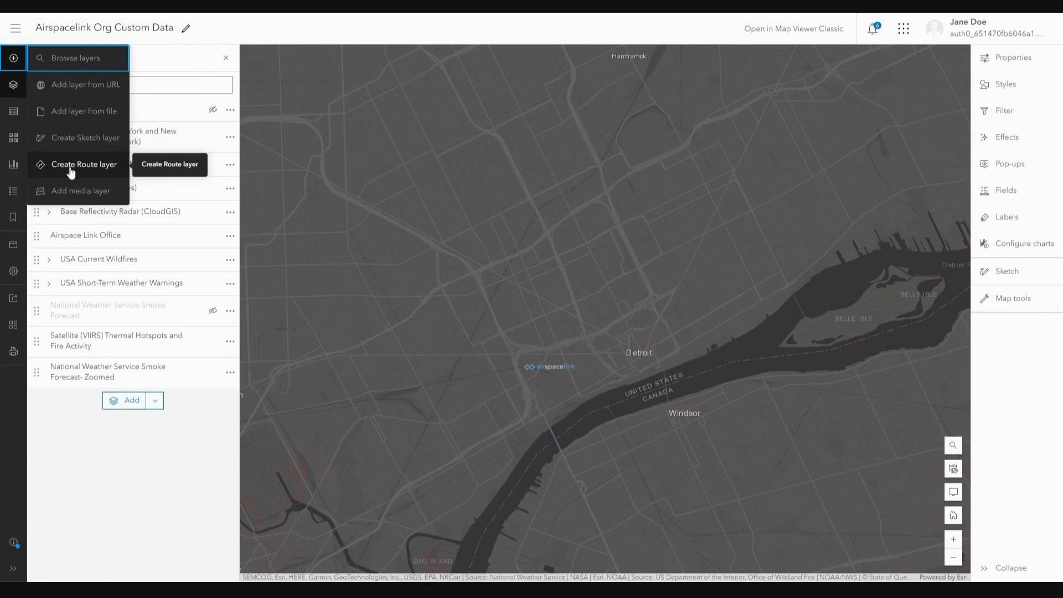
mouse_move(68, 195)
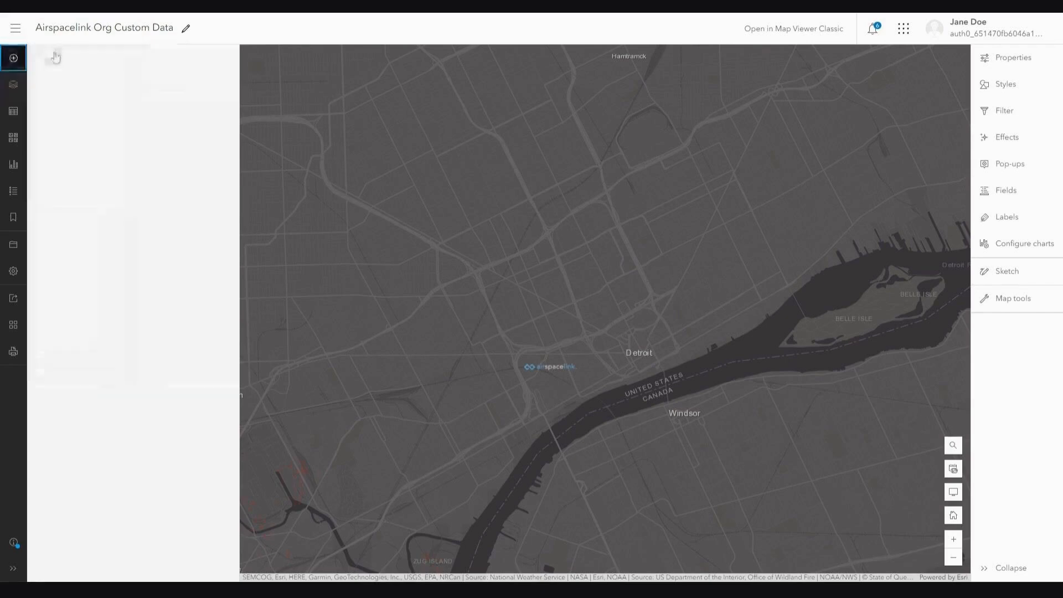
click(13, 85)
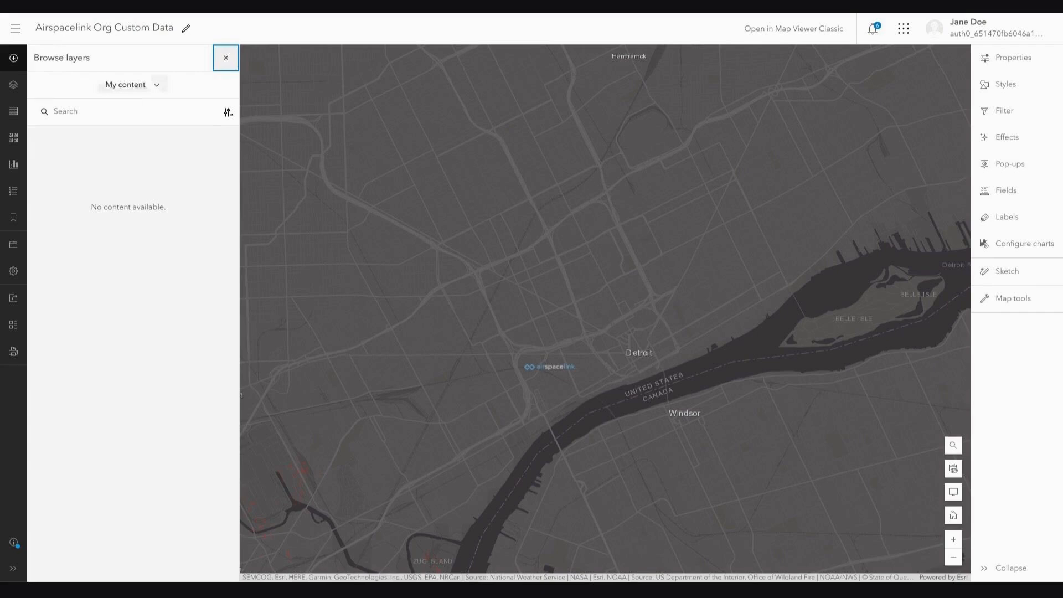
click(132, 84)
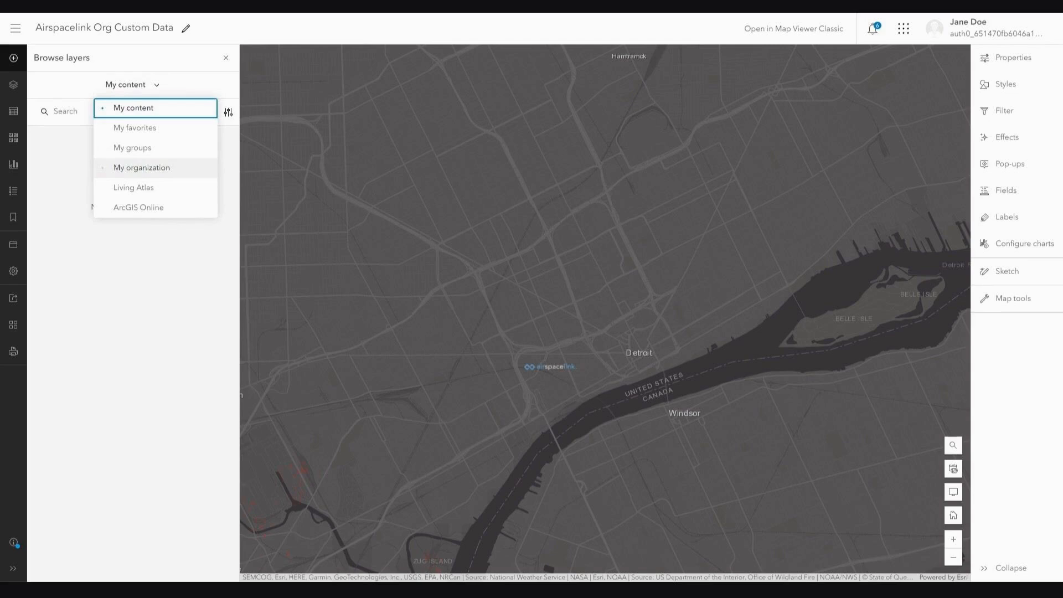
mouse_move(139, 207)
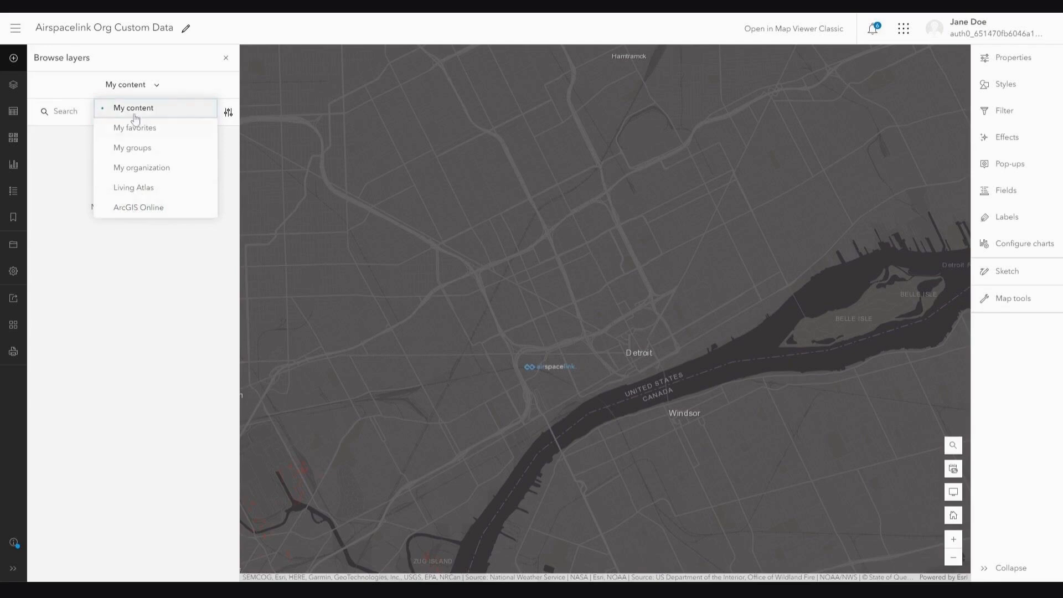
click(141, 167)
text(Rai)
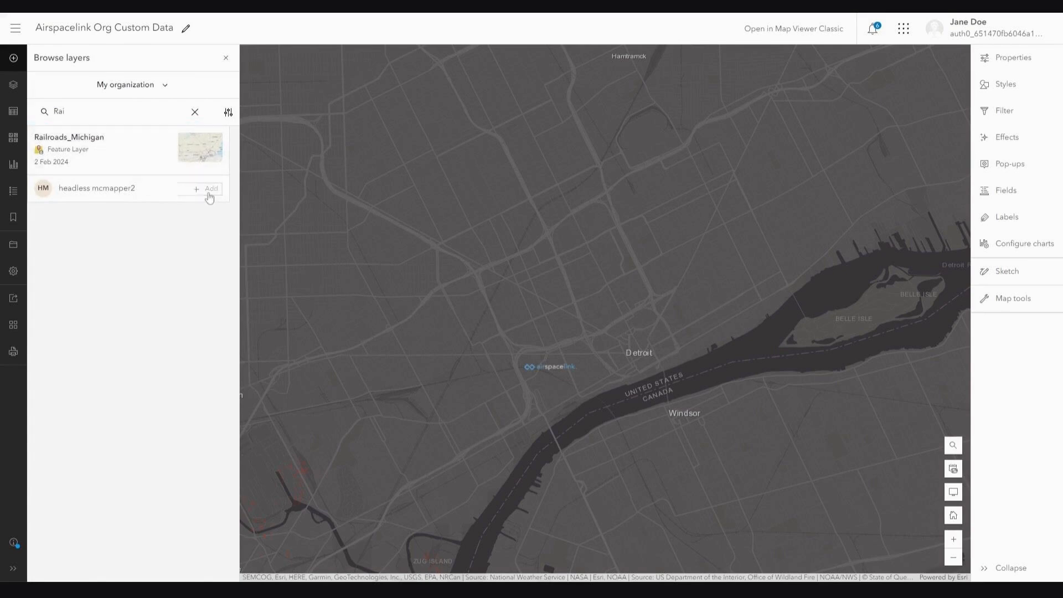
Step: Add Railroads_Michigan to the map and style its single-symbol lines red
click(209, 188)
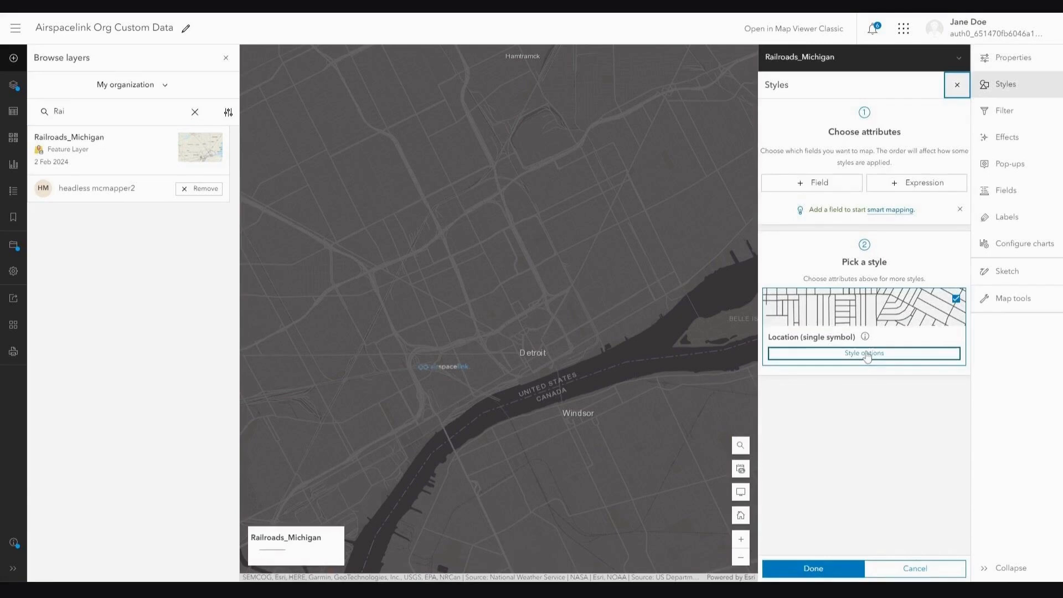
click(864, 353)
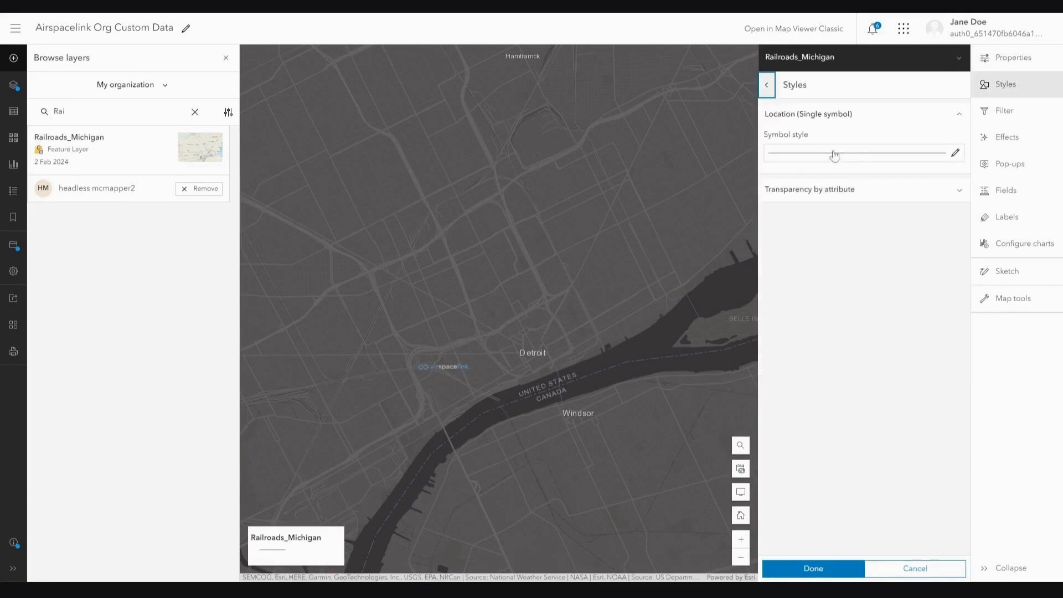
click(952, 153)
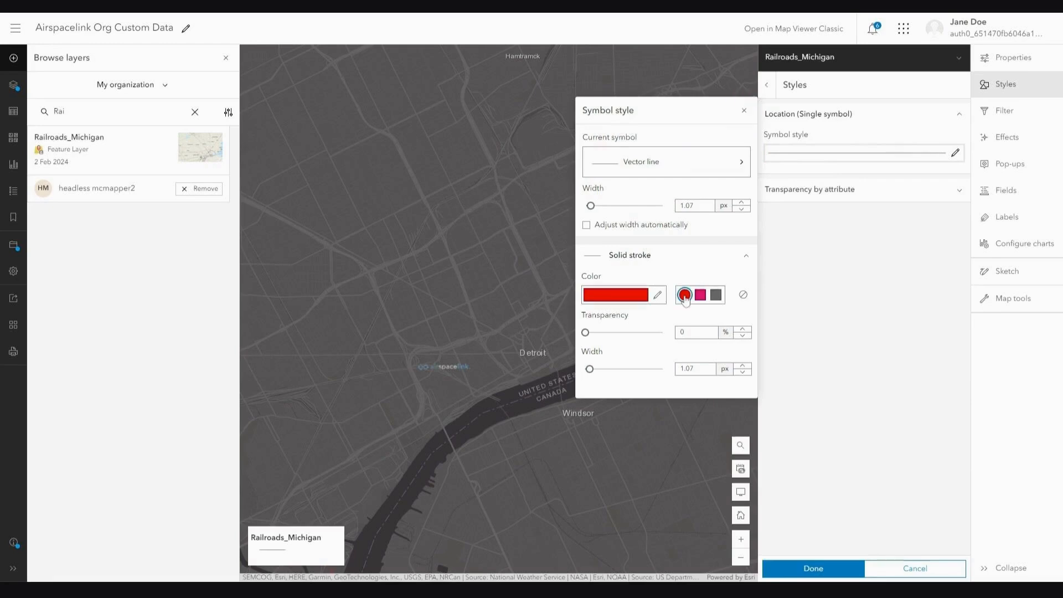
click(684, 294)
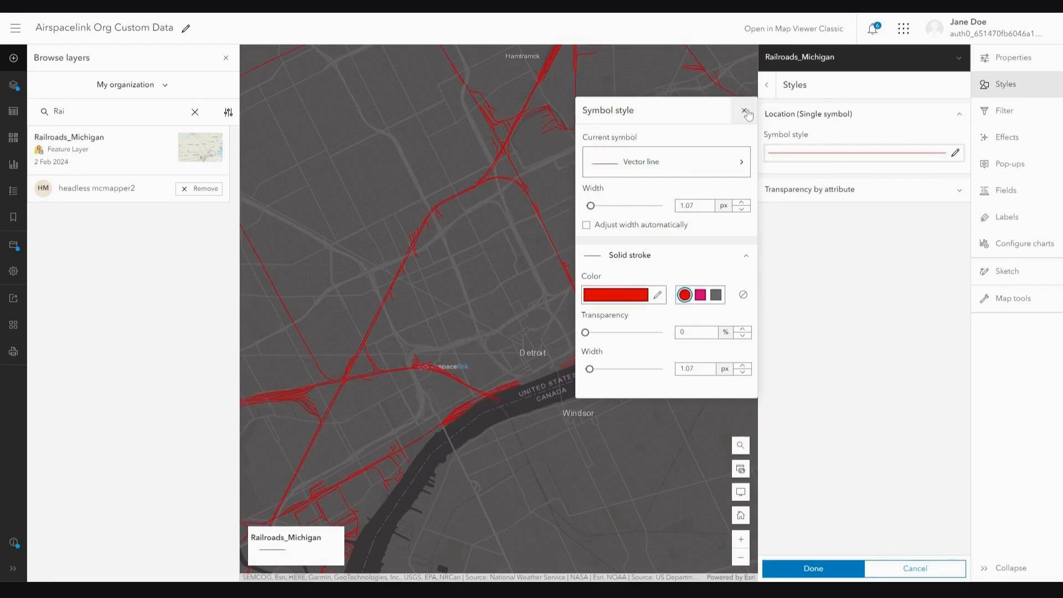
click(745, 111)
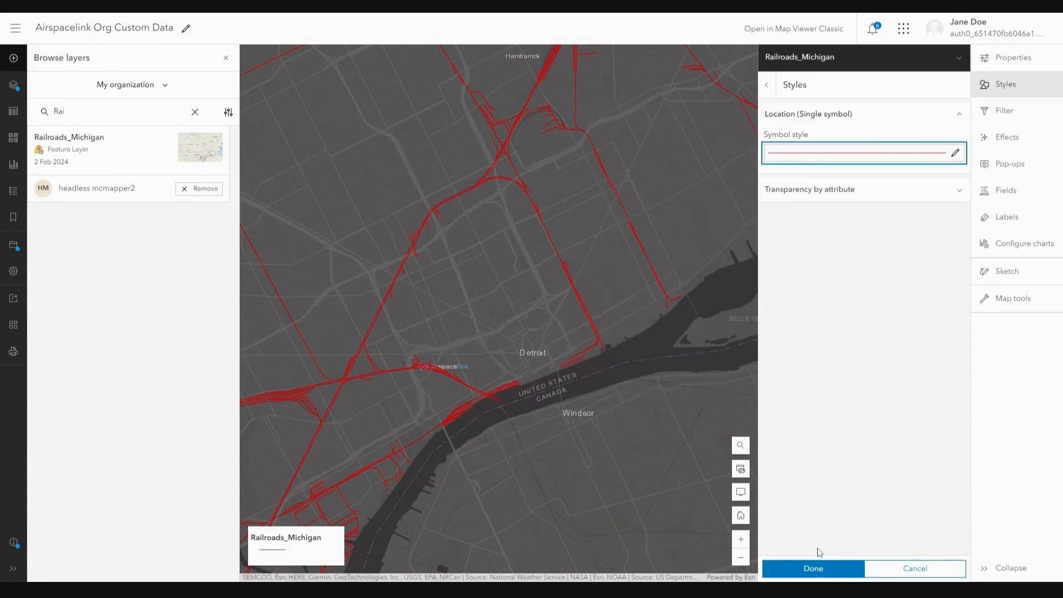
click(766, 84)
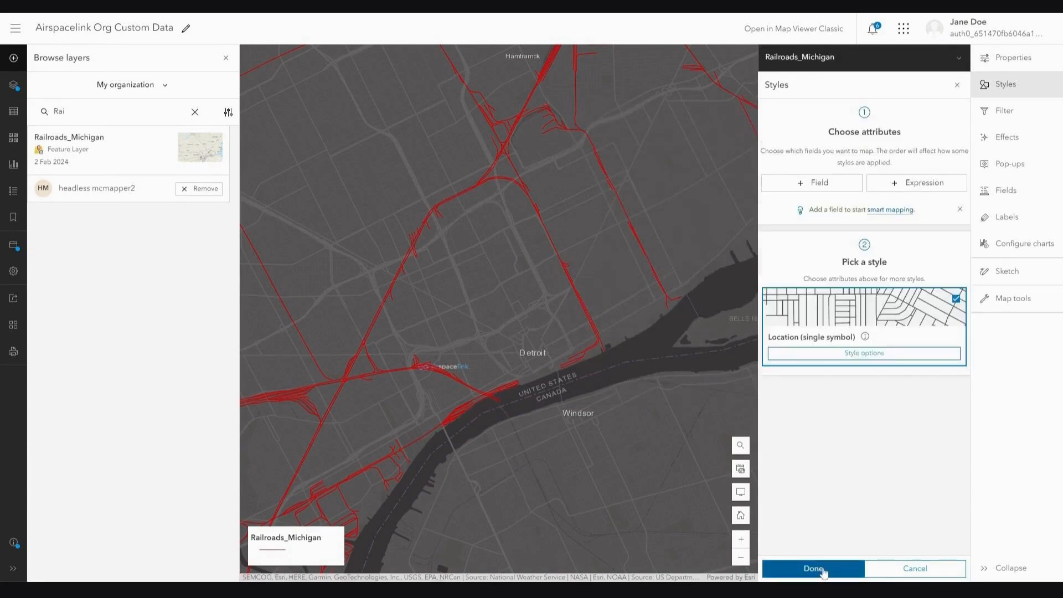
click(811, 568)
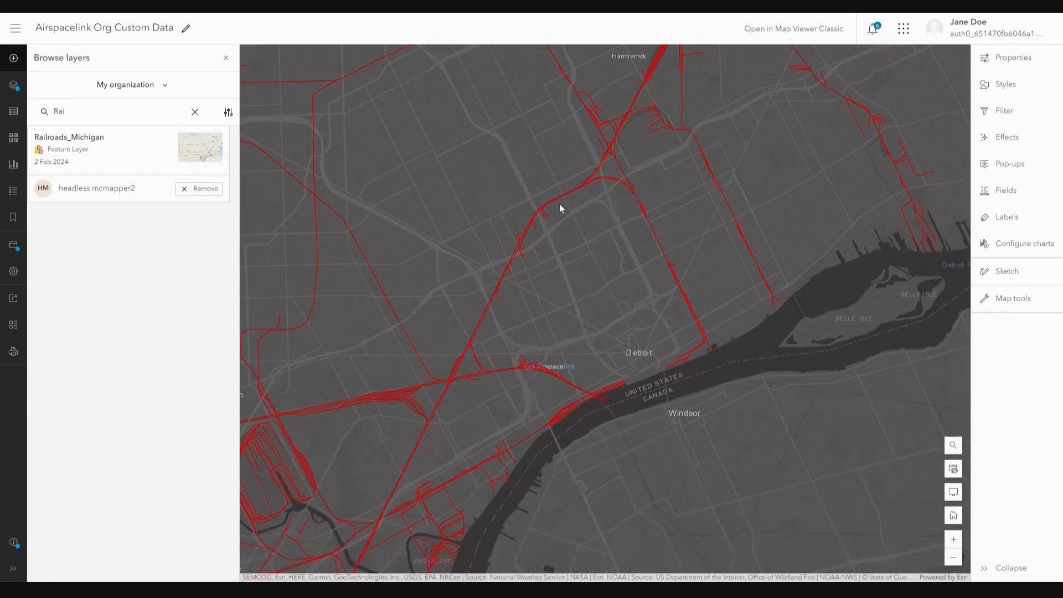
mouse_move(779, 341)
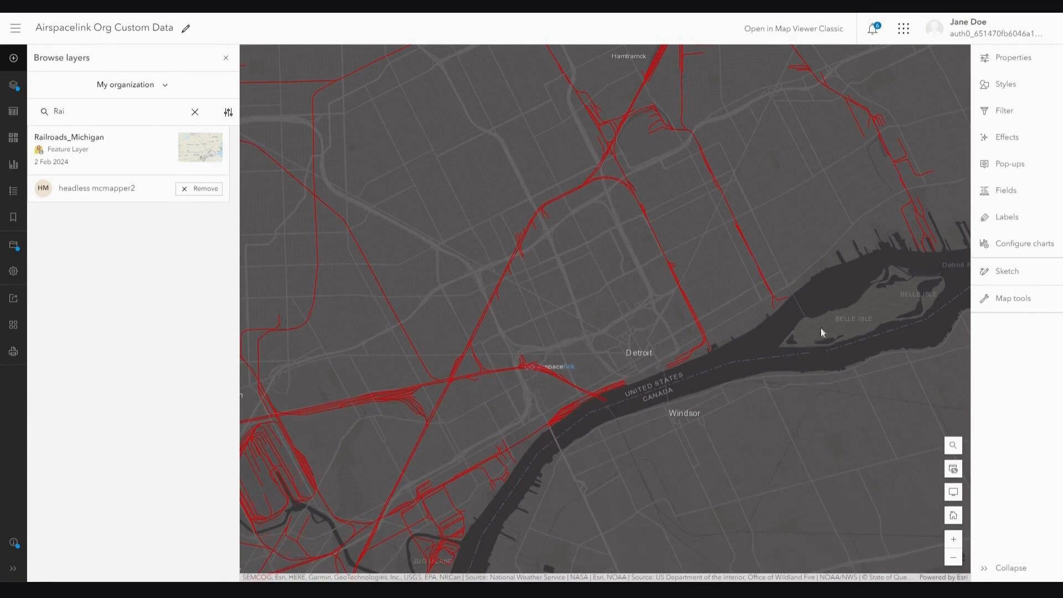
Step: Change the Railroads_Michigan symbol to a red Transportation 'Railroad, In Street' track
click(1013, 57)
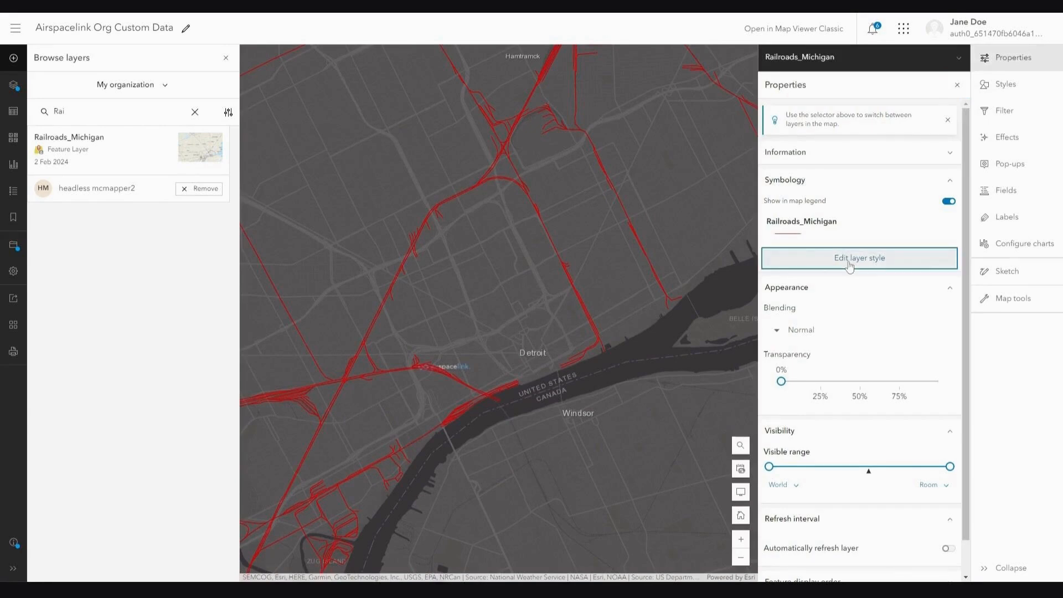
click(858, 258)
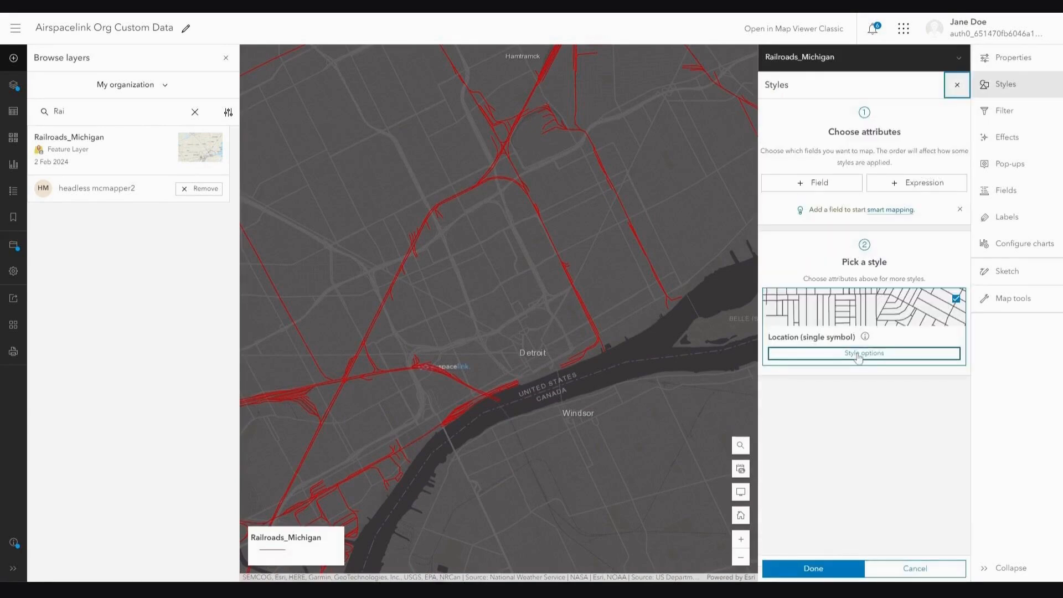
click(863, 353)
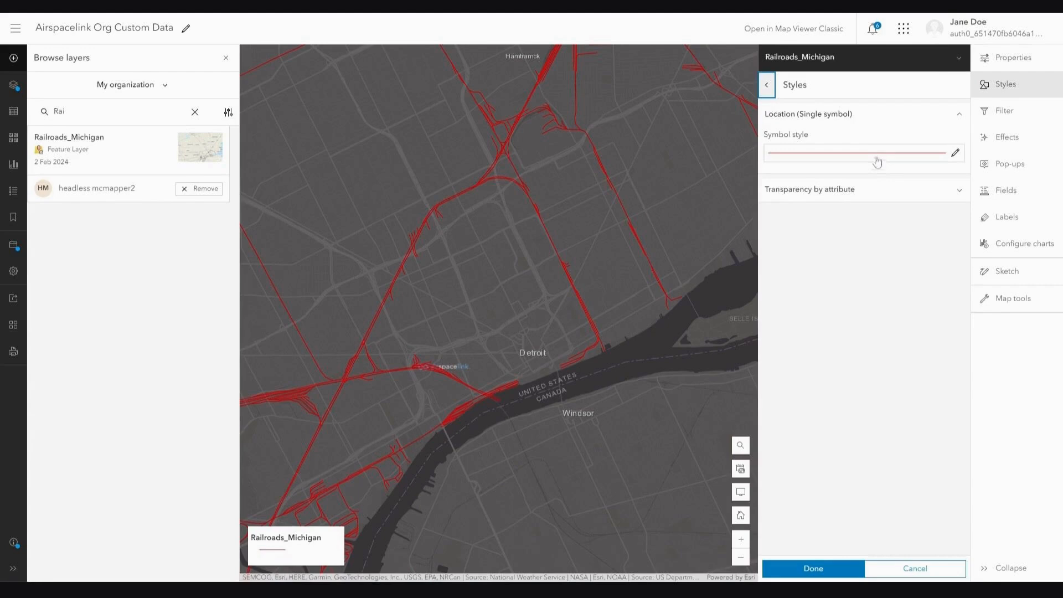
click(858, 153)
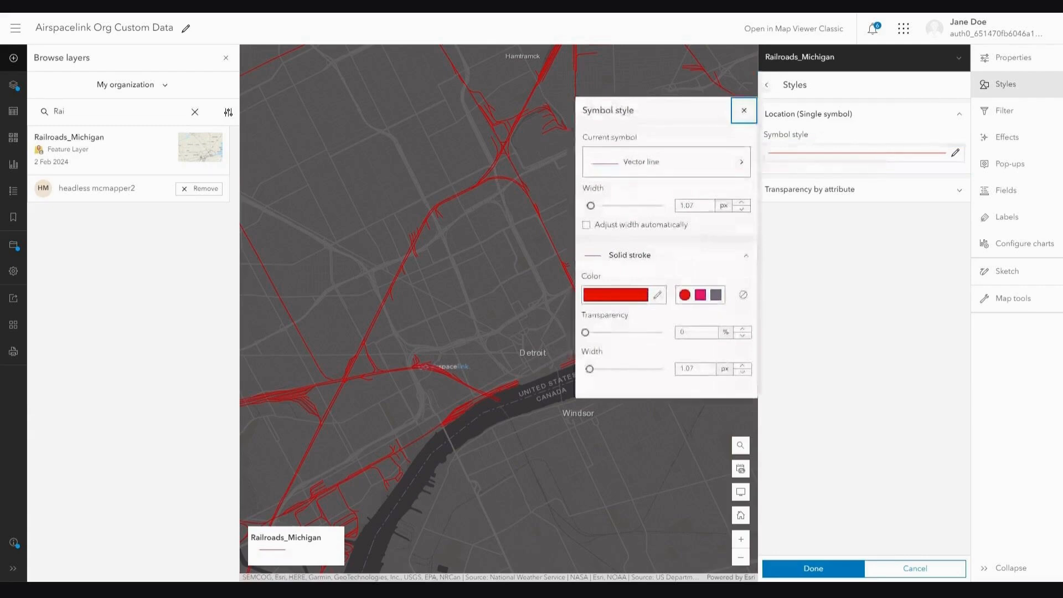
click(664, 161)
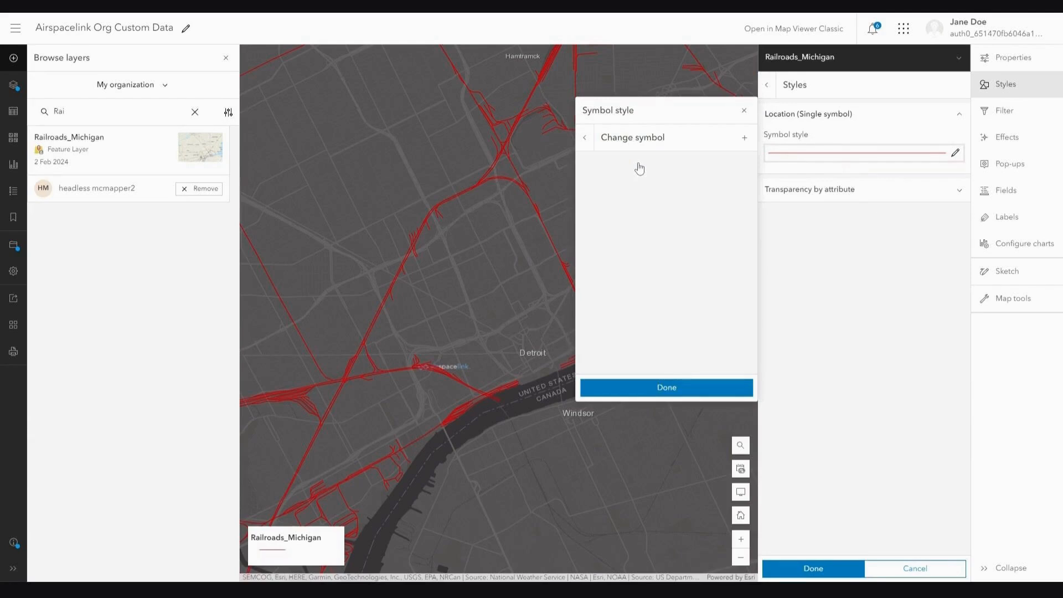
click(642, 182)
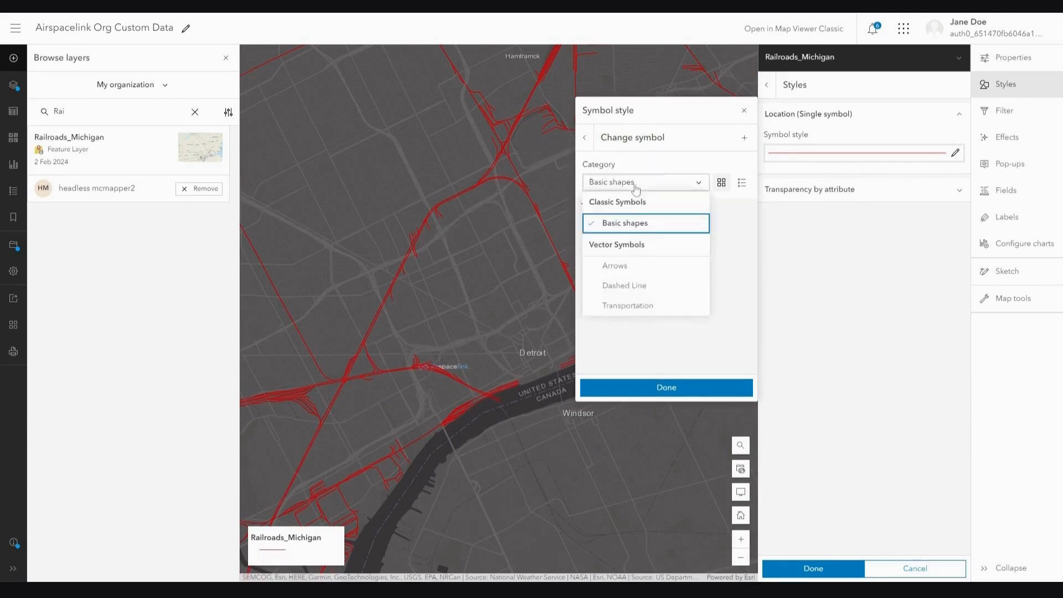
click(626, 305)
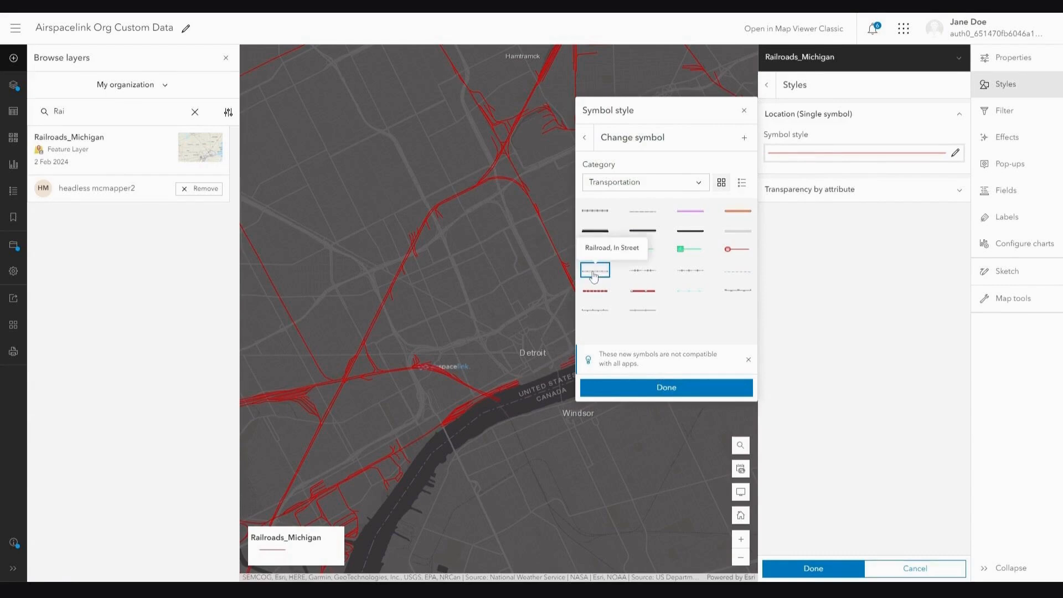
click(595, 269)
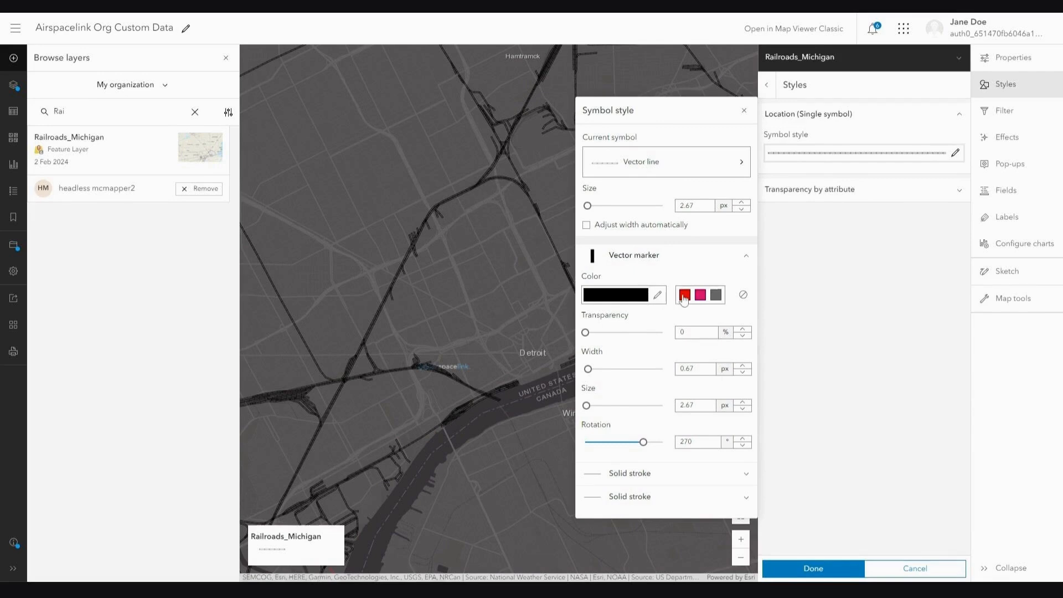
click(684, 294)
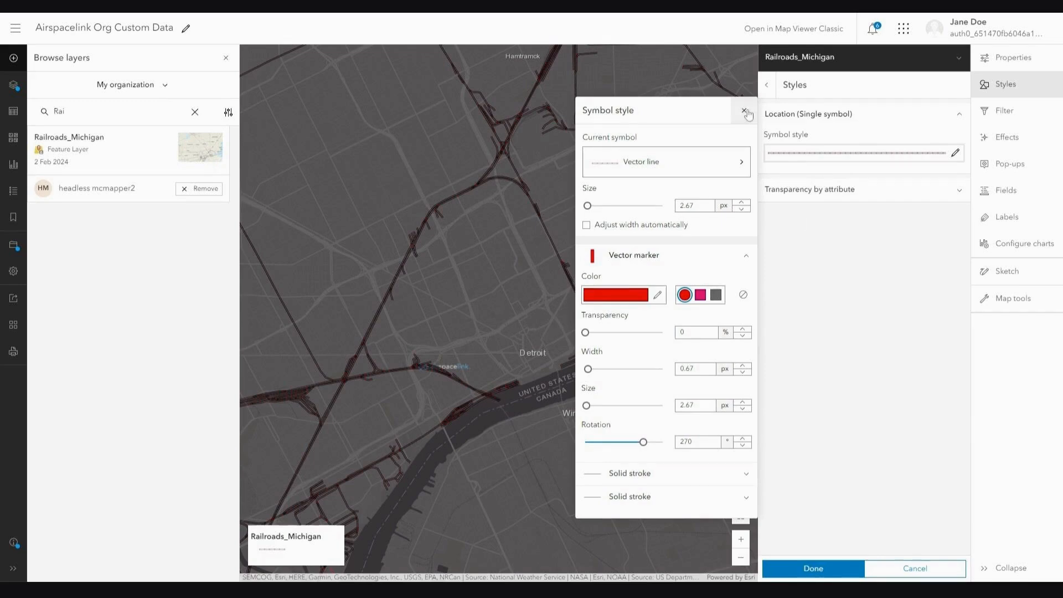
click(746, 112)
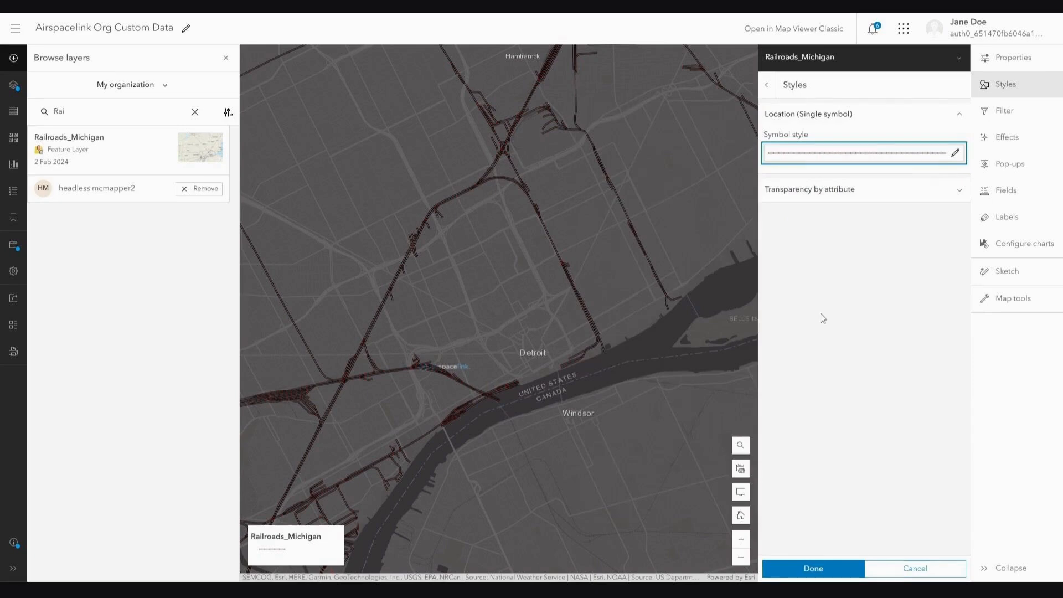
click(812, 568)
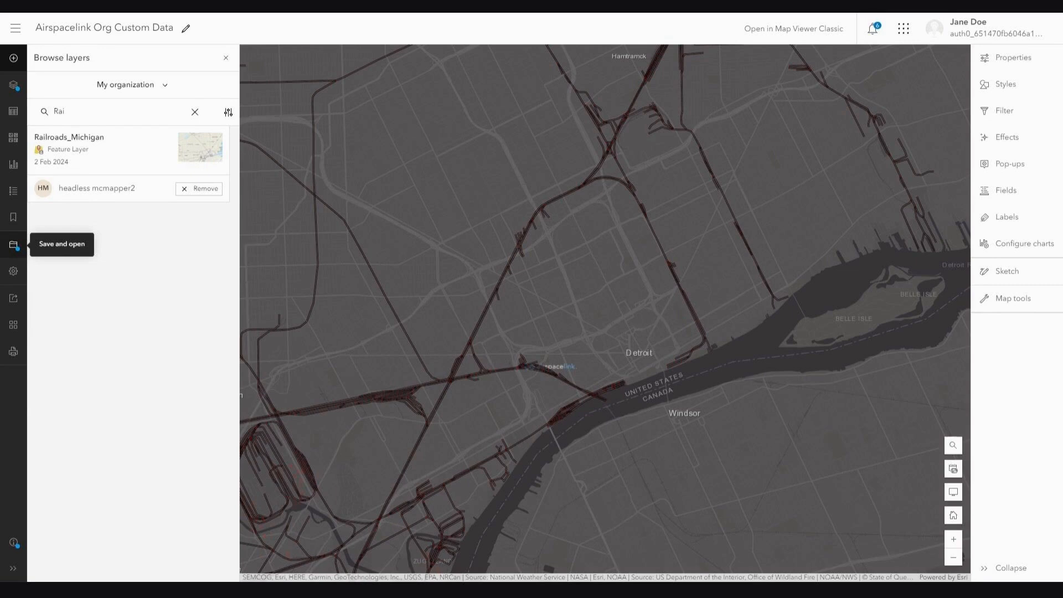
Step: Save the Airspacelink Org Custom Data map from the Save and open menu
click(12, 245)
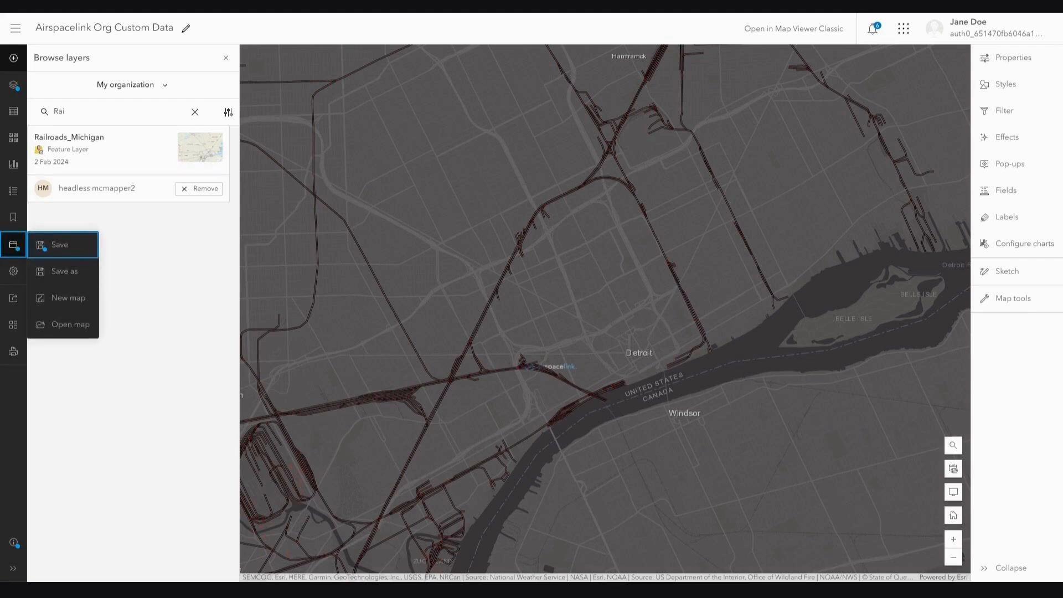
mouse_move(58, 245)
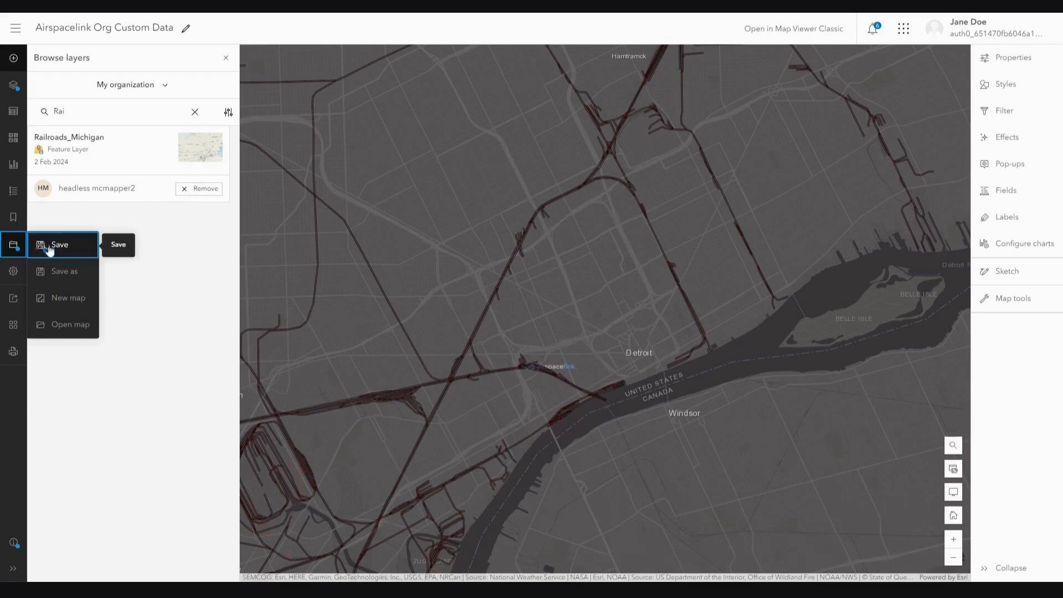
click(60, 245)
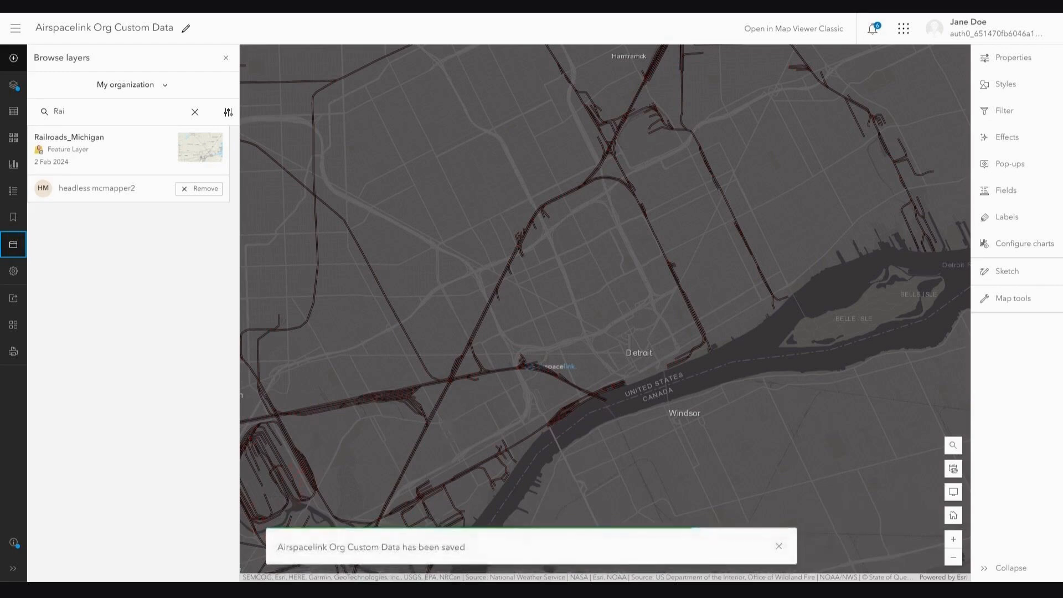
mouse_move(13, 245)
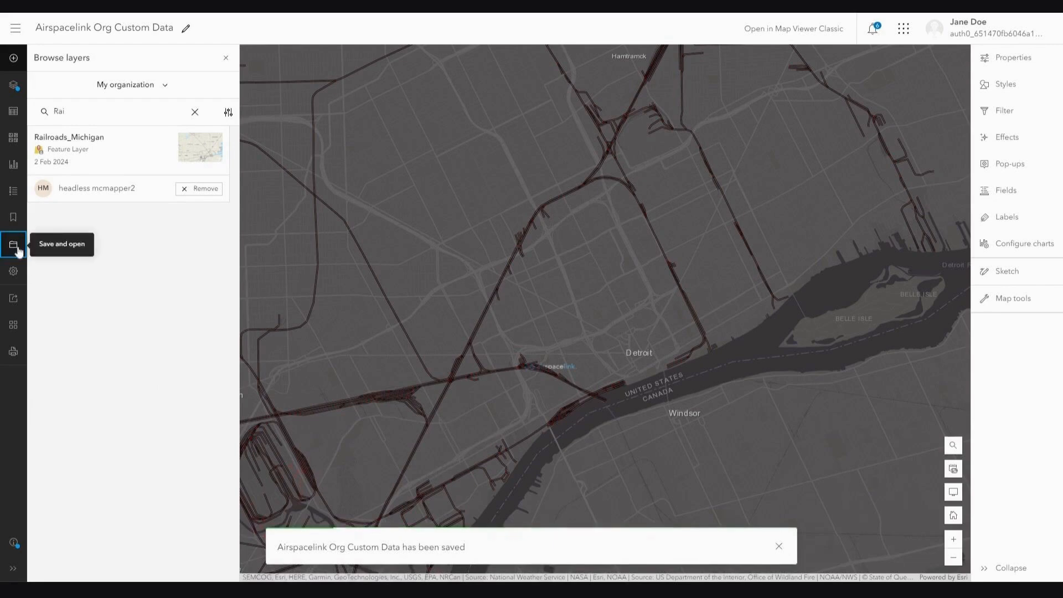
click(778, 546)
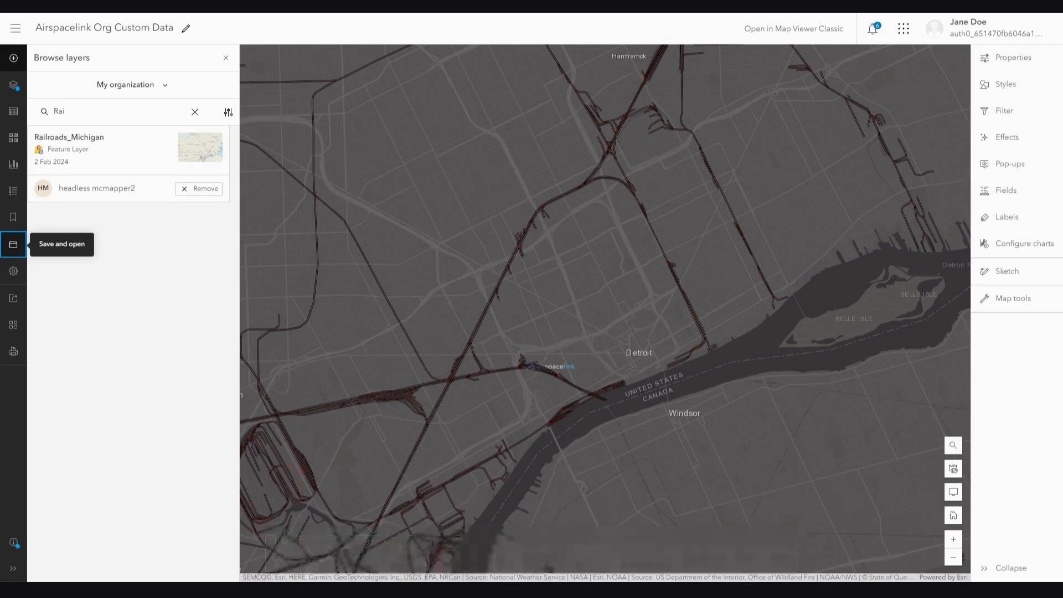
mouse_move(675, 156)
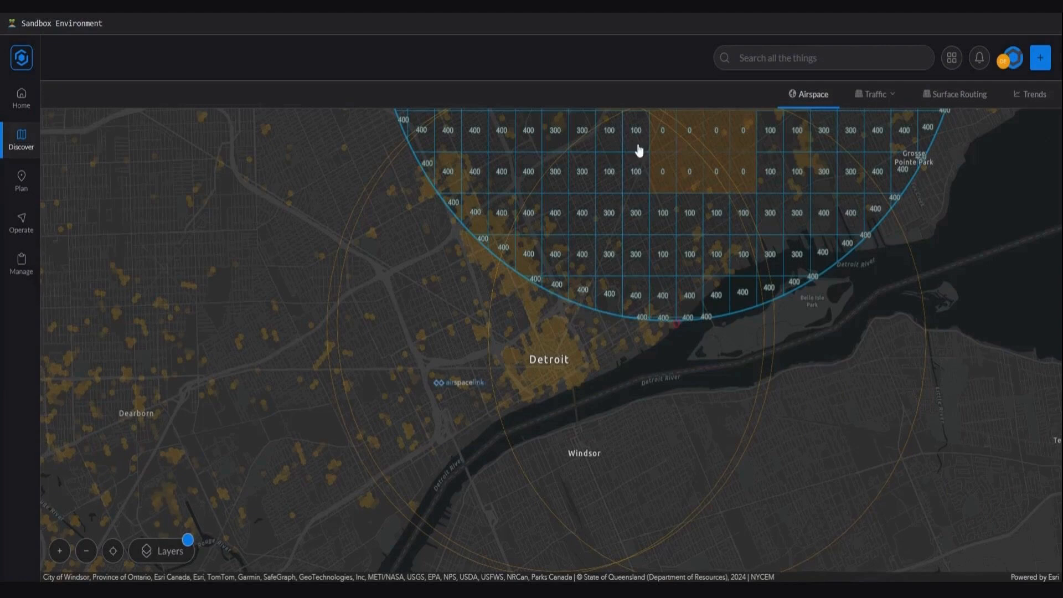
mouse_move(396, 302)
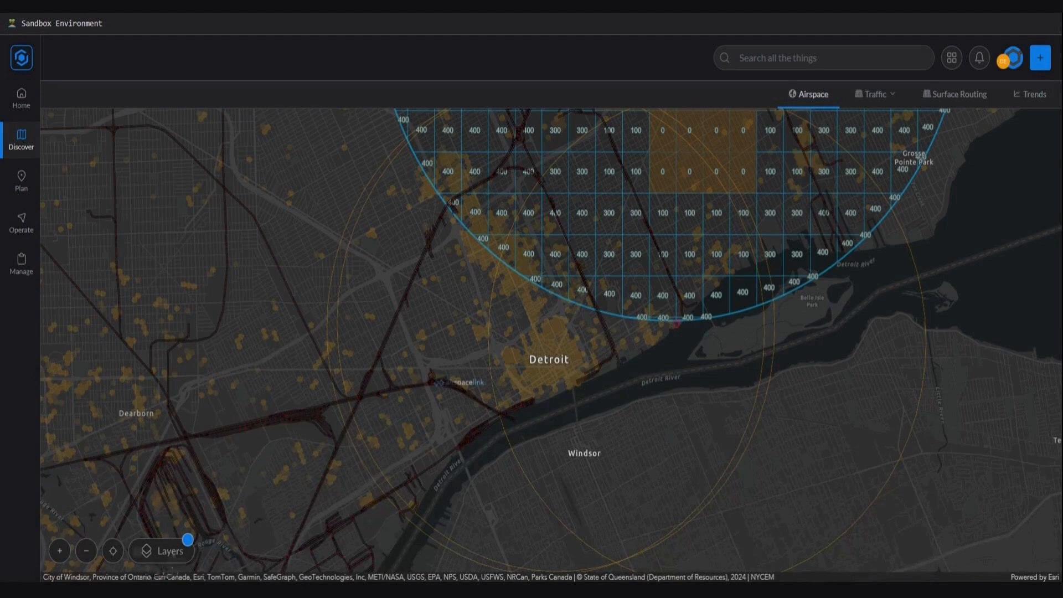
Step: Expand the Airspacelink Org Custom Data layer group and toggle Railroads_Michigan off and on
click(162, 550)
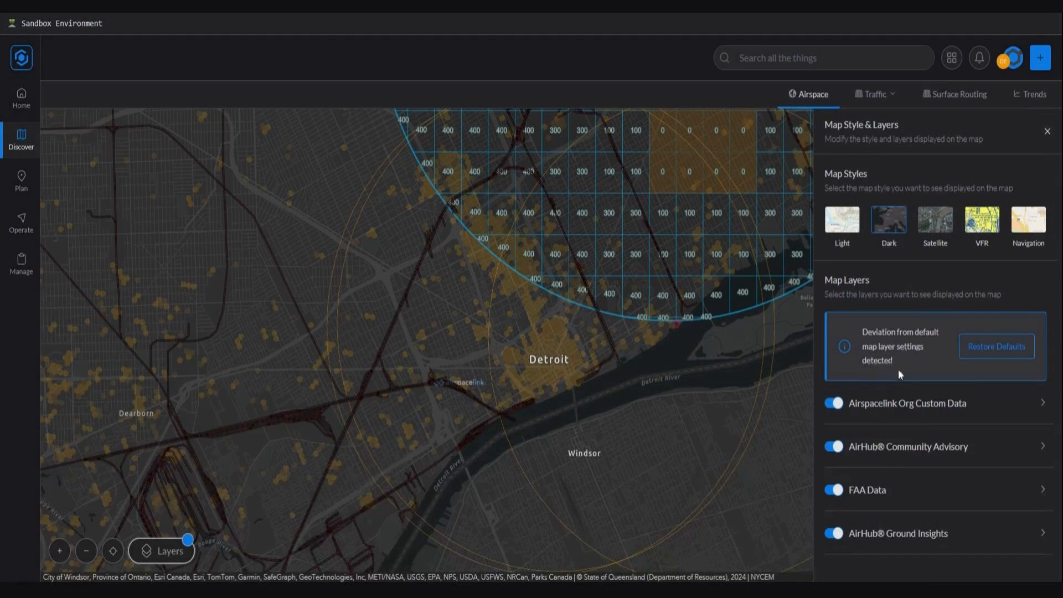
mouse_move(900, 376)
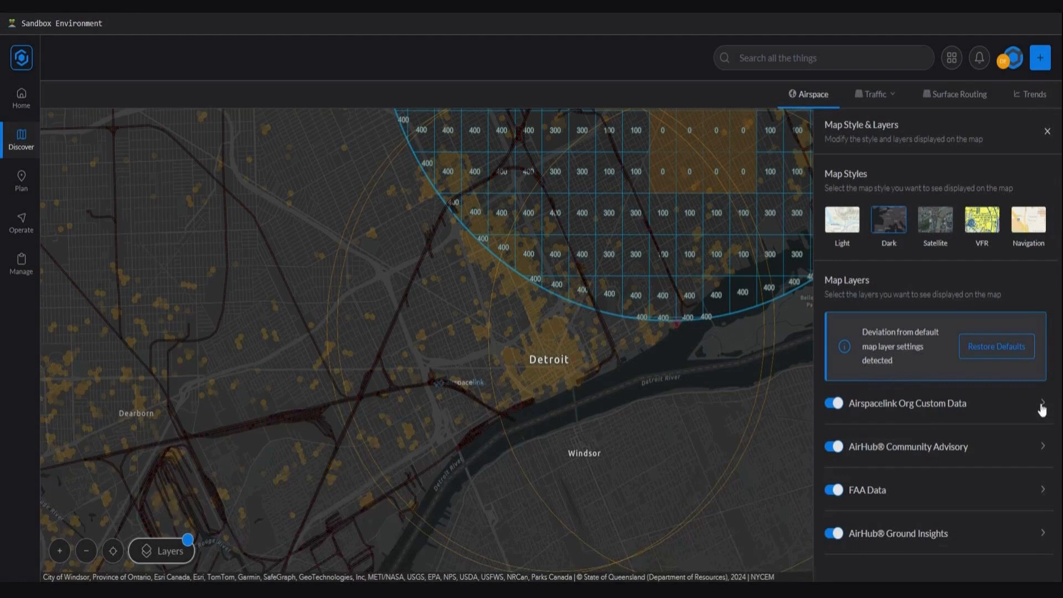
click(1042, 403)
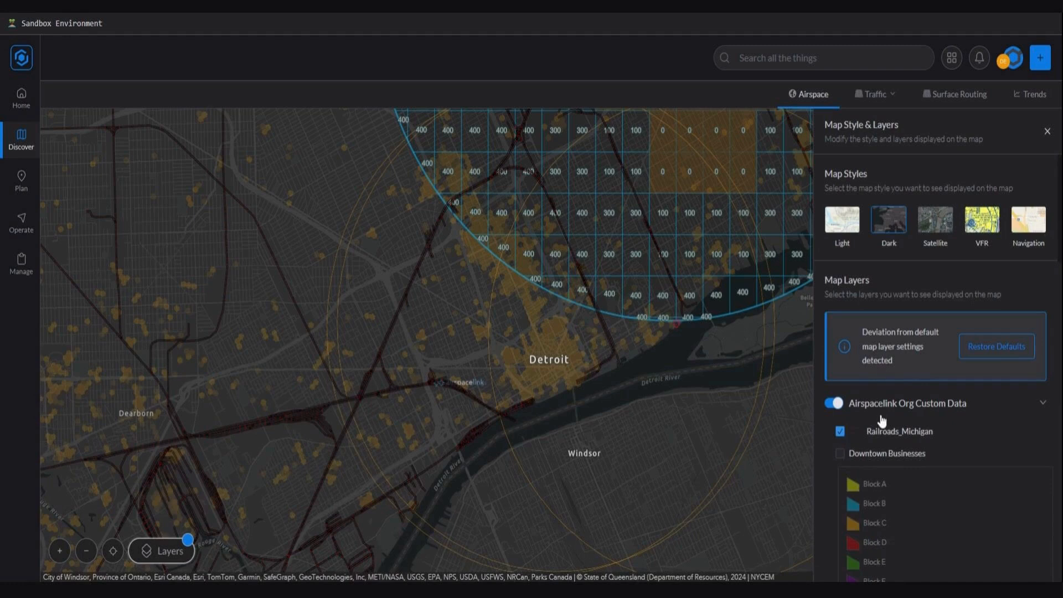
scroll(down, 3)
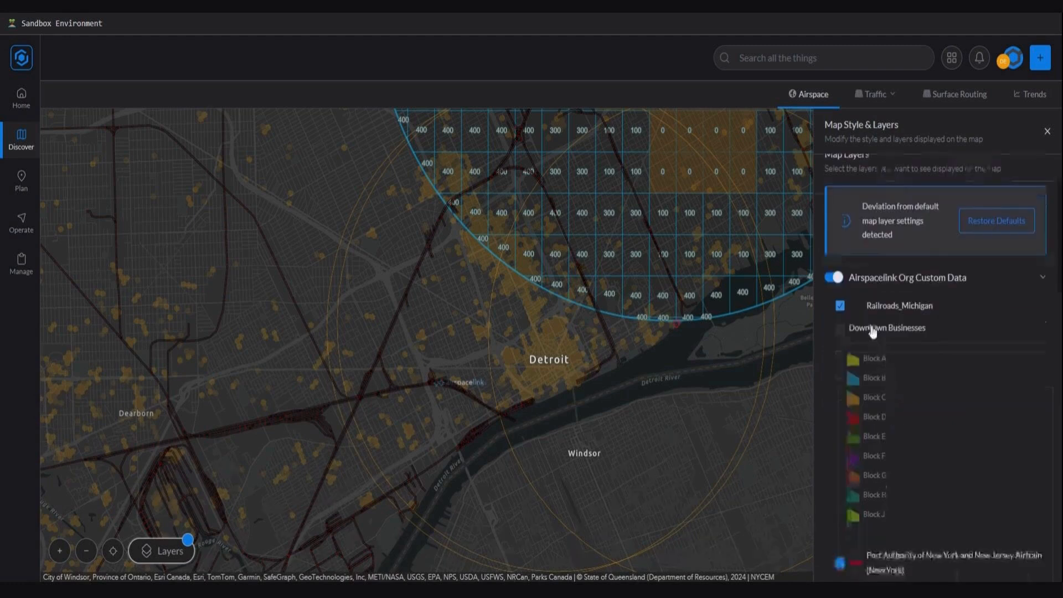
click(839, 305)
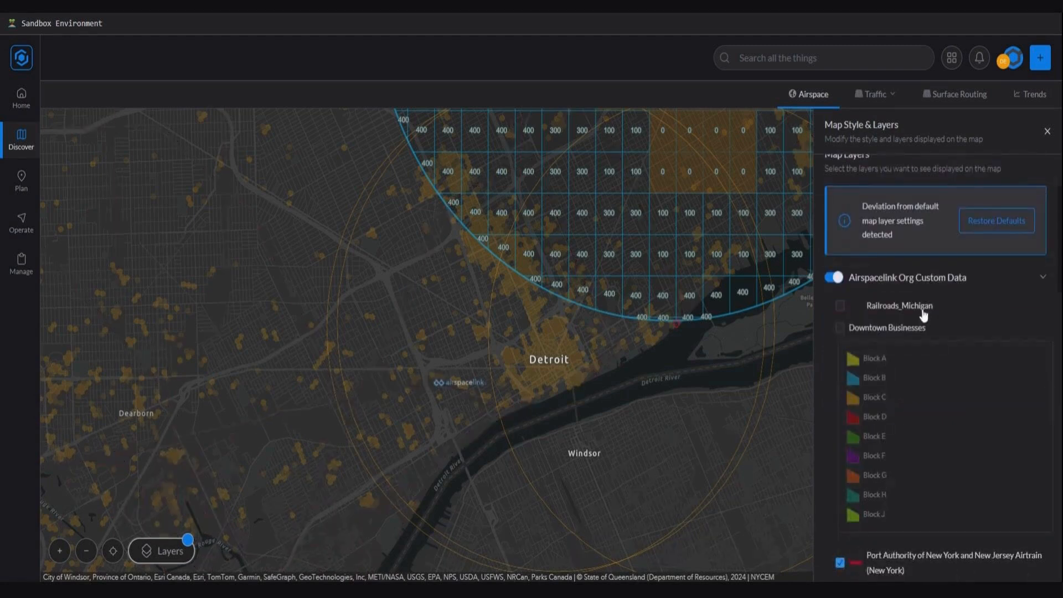
click(839, 305)
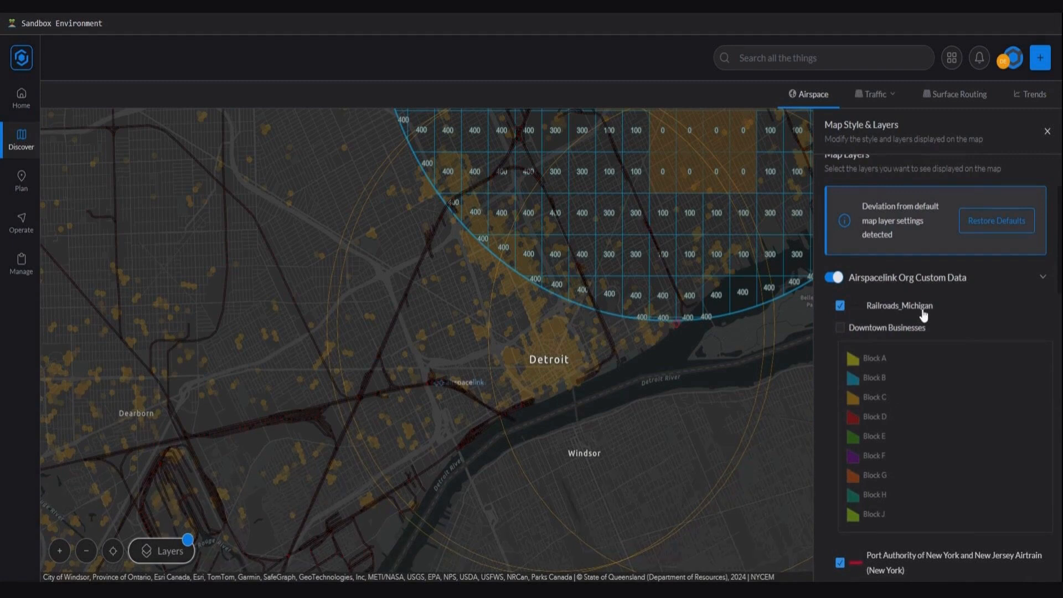
mouse_move(925, 317)
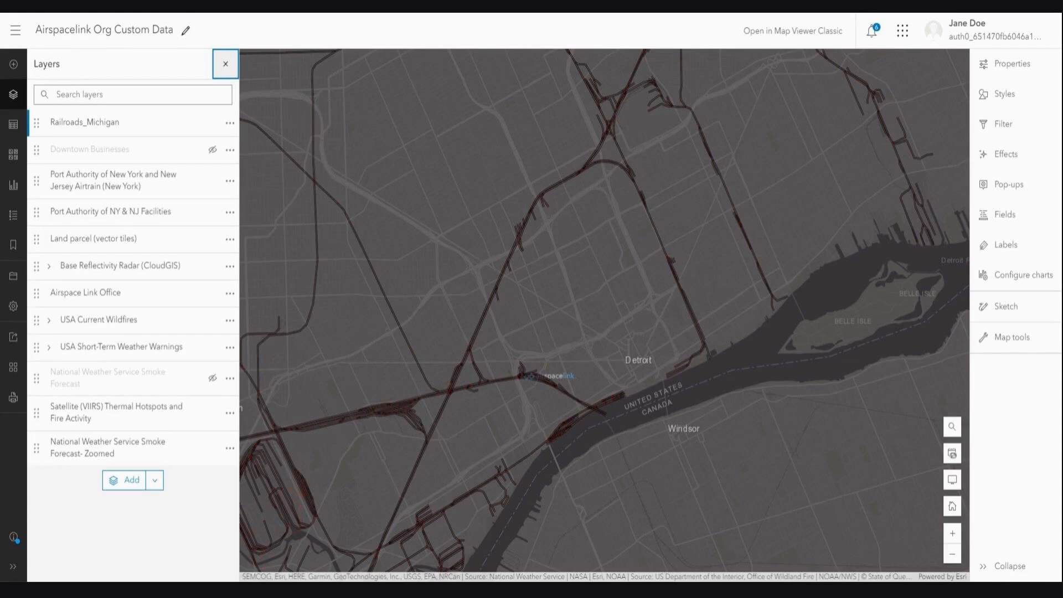
mouse_move(109, 239)
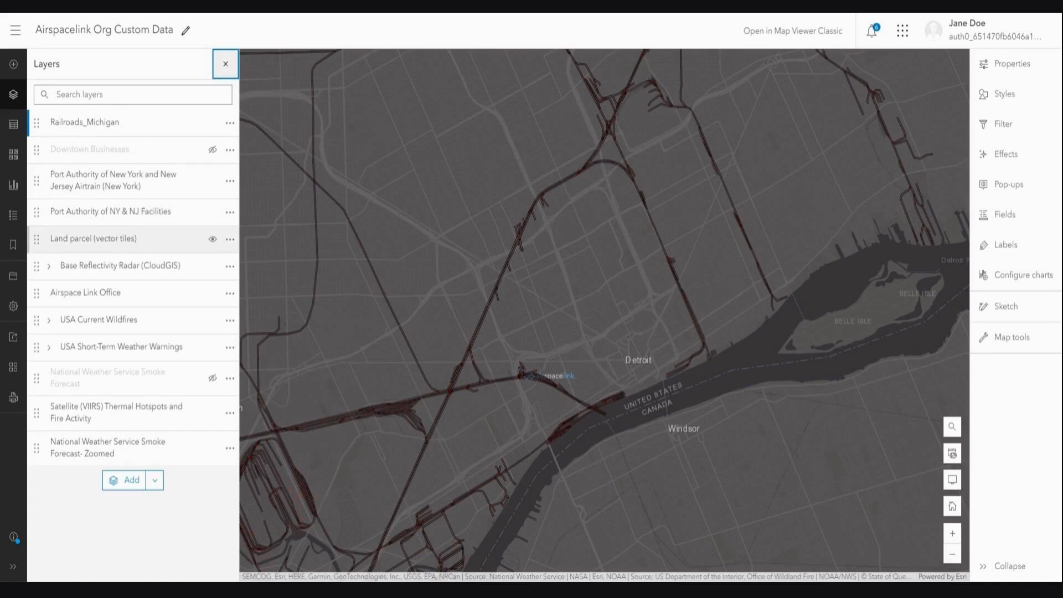
Step: Show properties for the Land parcel (vector tiles) layer via its ellipsis menu
click(229, 238)
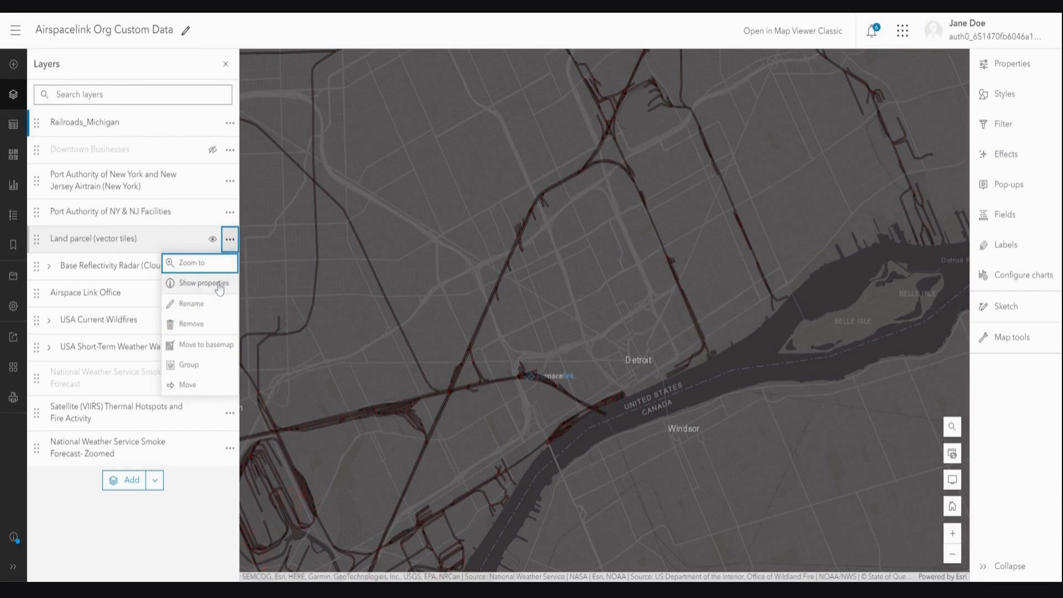
click(202, 282)
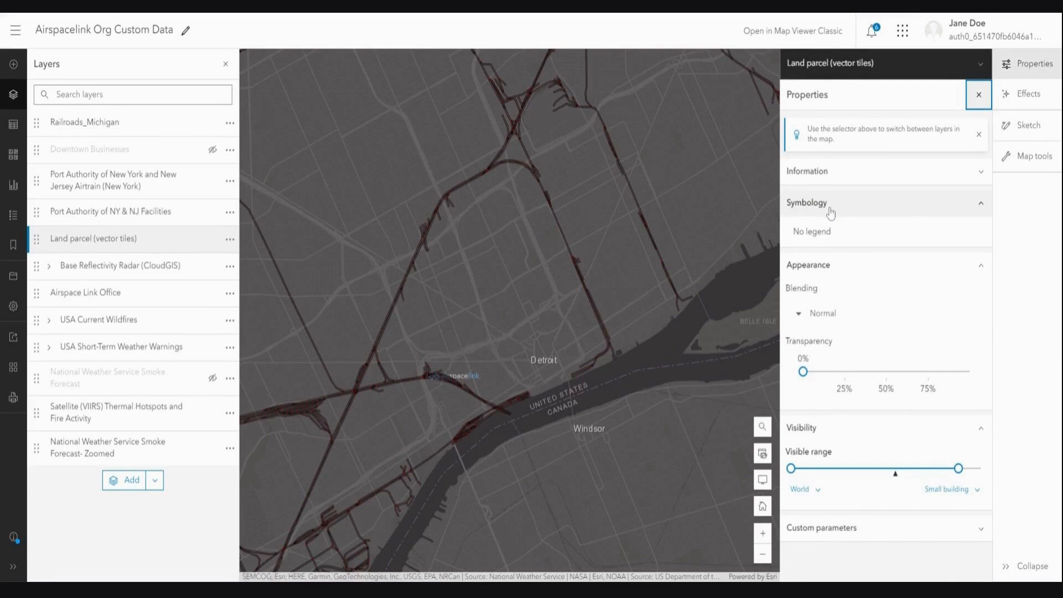
mouse_move(251, 45)
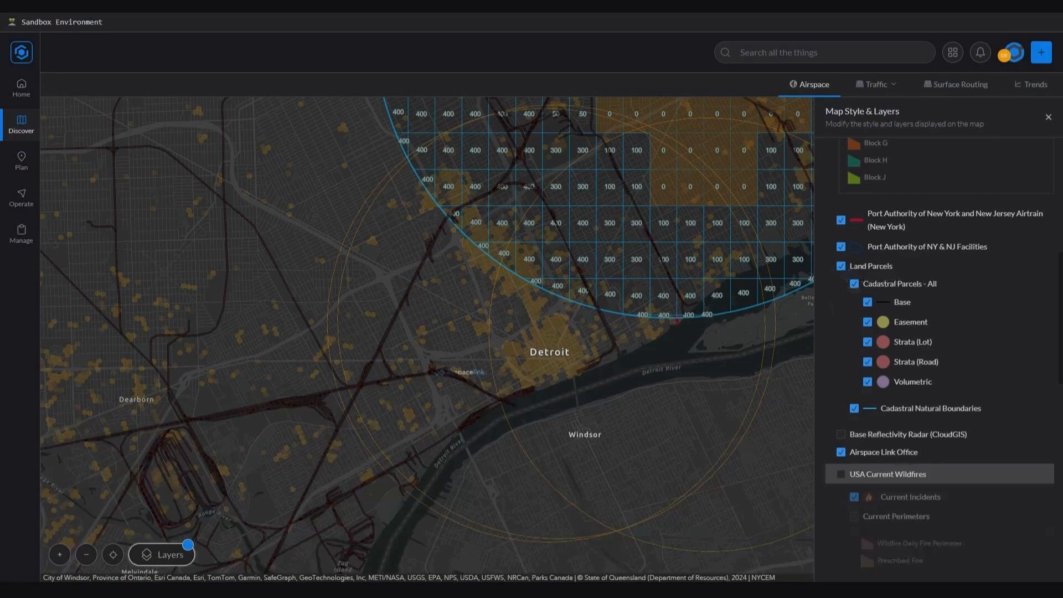
mouse_move(954, 293)
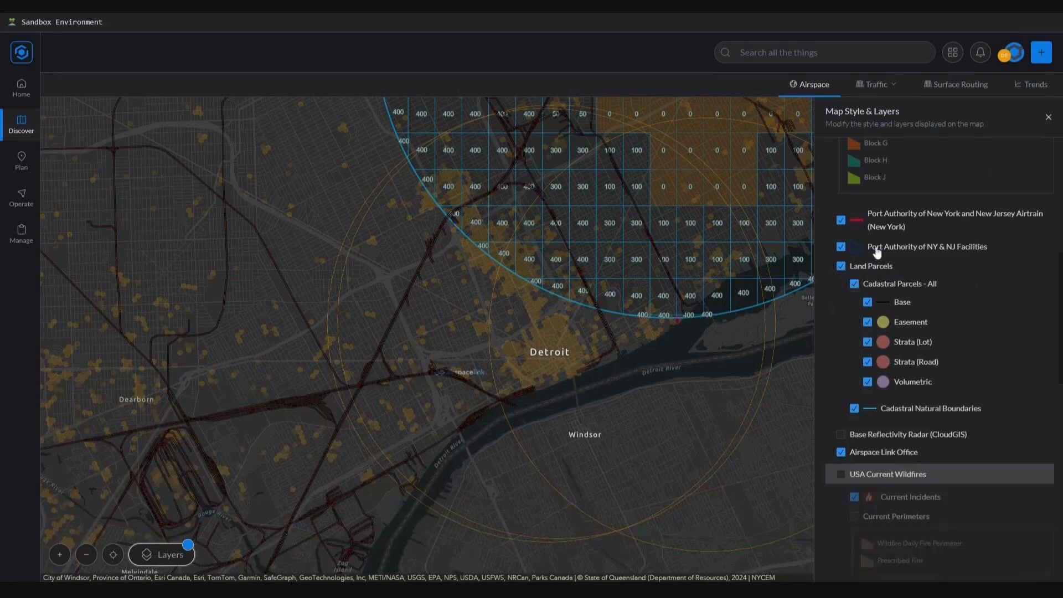
Step: Turn on Land Parcels and its Base and Easement cadastral sublayers
click(840, 266)
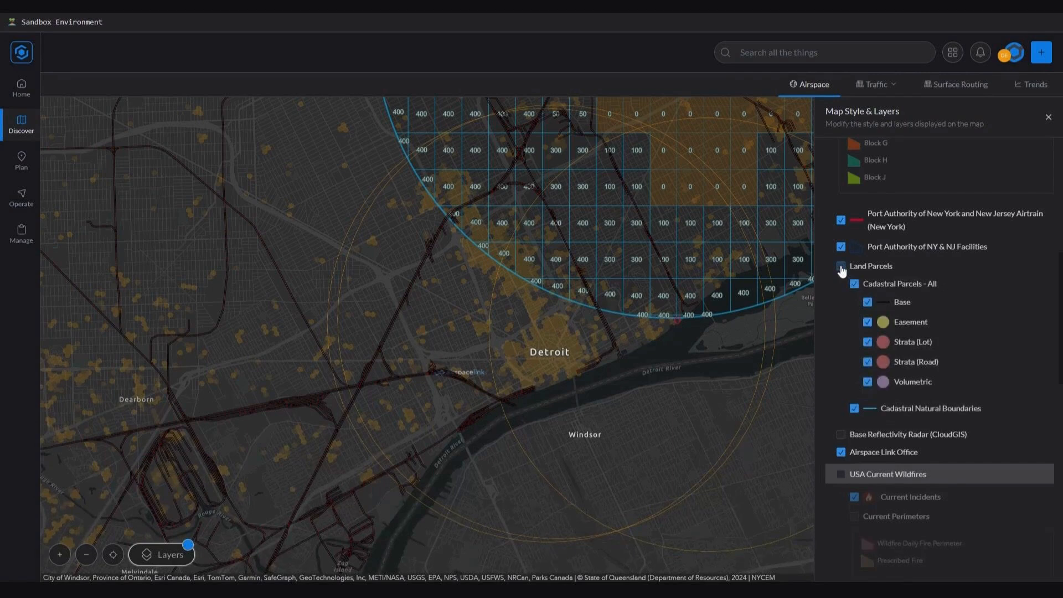
click(840, 266)
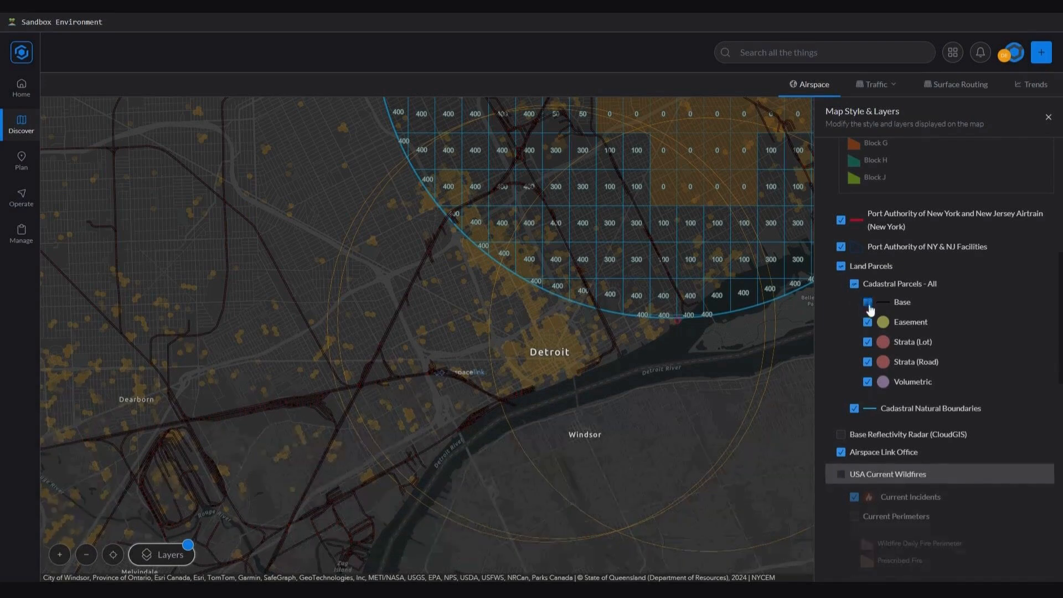
click(866, 301)
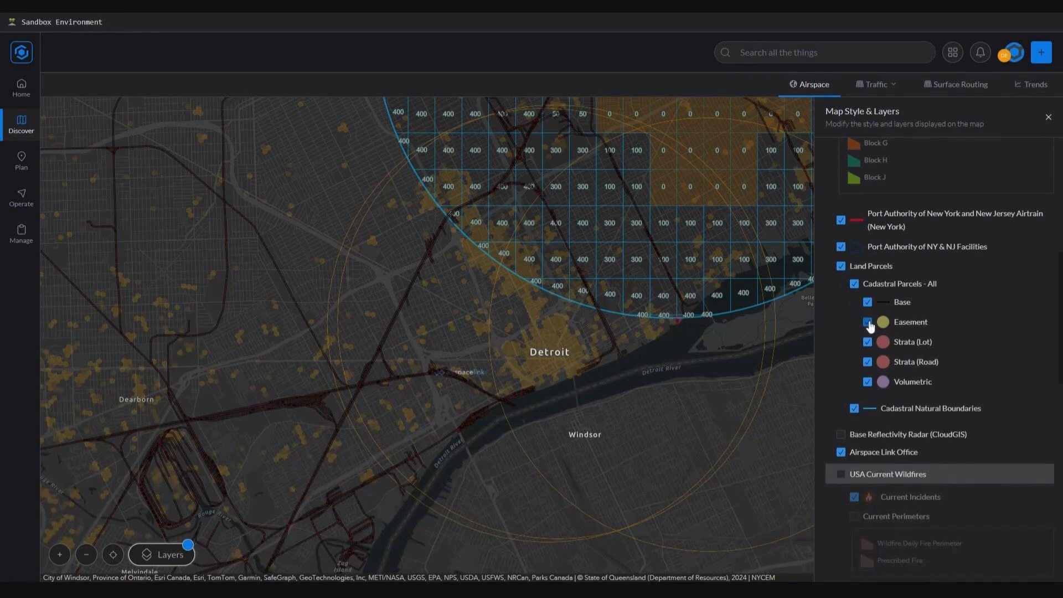
click(867, 321)
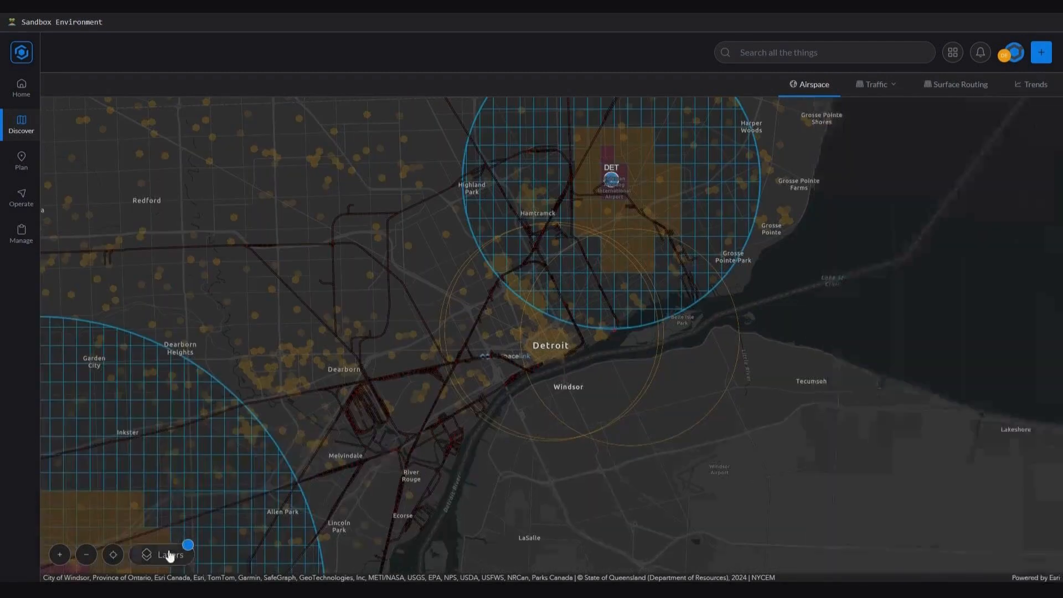
Step: Glance at the layer settings, then launch Customize your map from My Apps
click(163, 554)
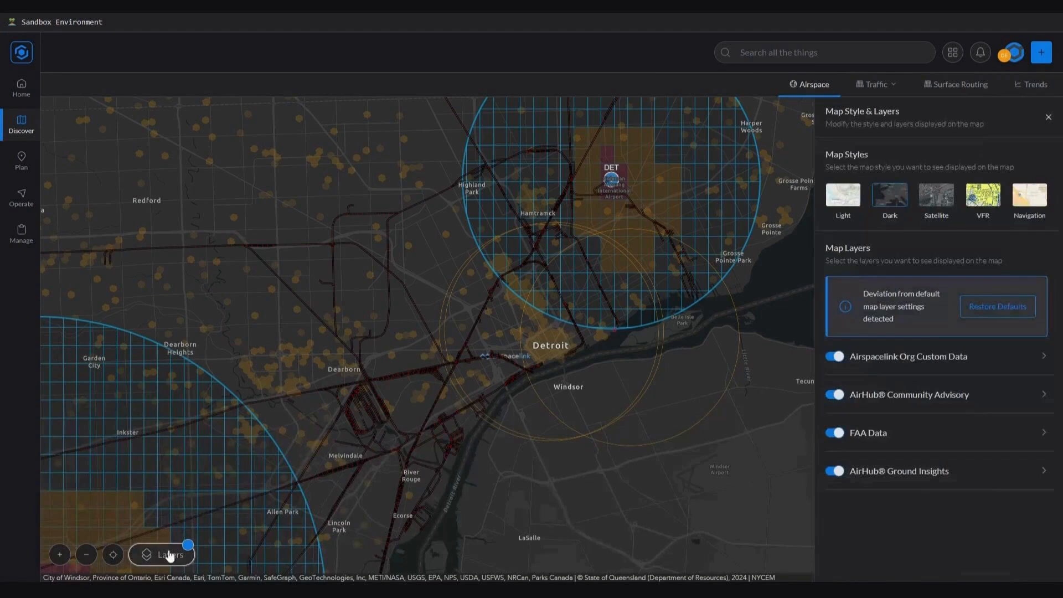
click(162, 553)
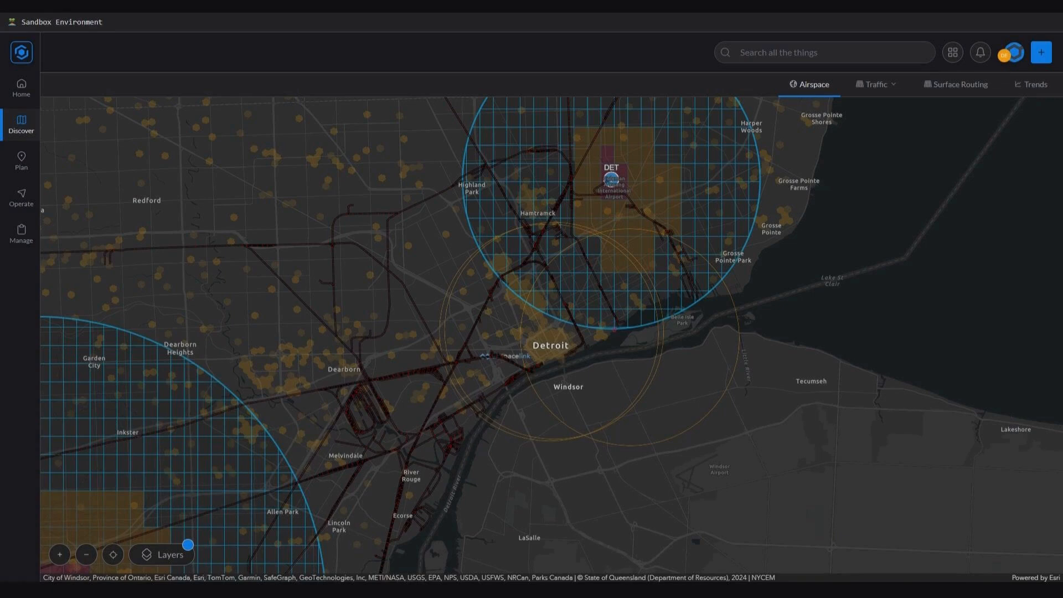
mouse_move(952, 50)
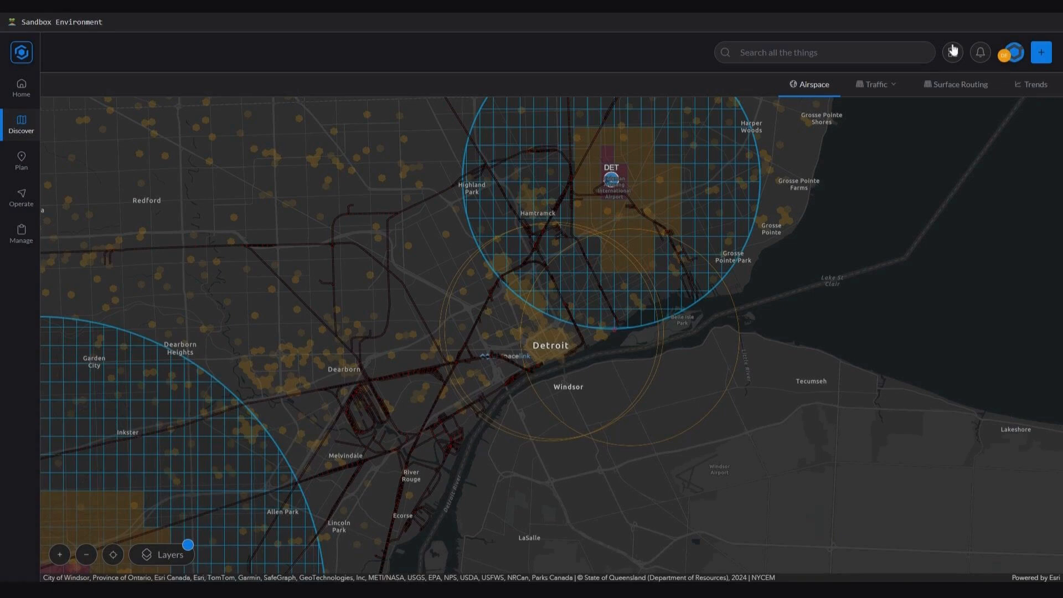
click(951, 52)
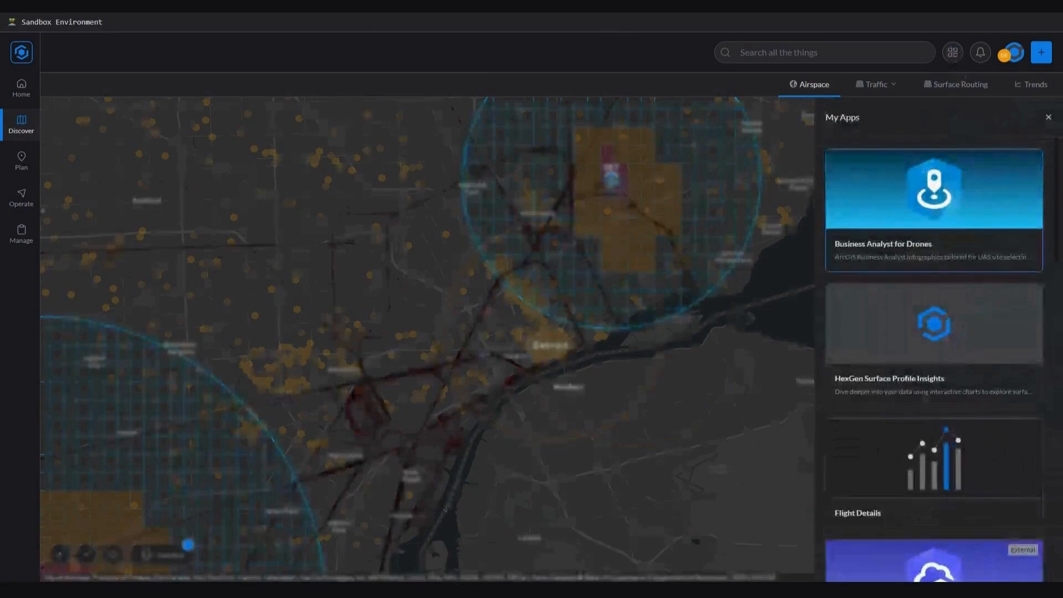
scroll(down, 3)
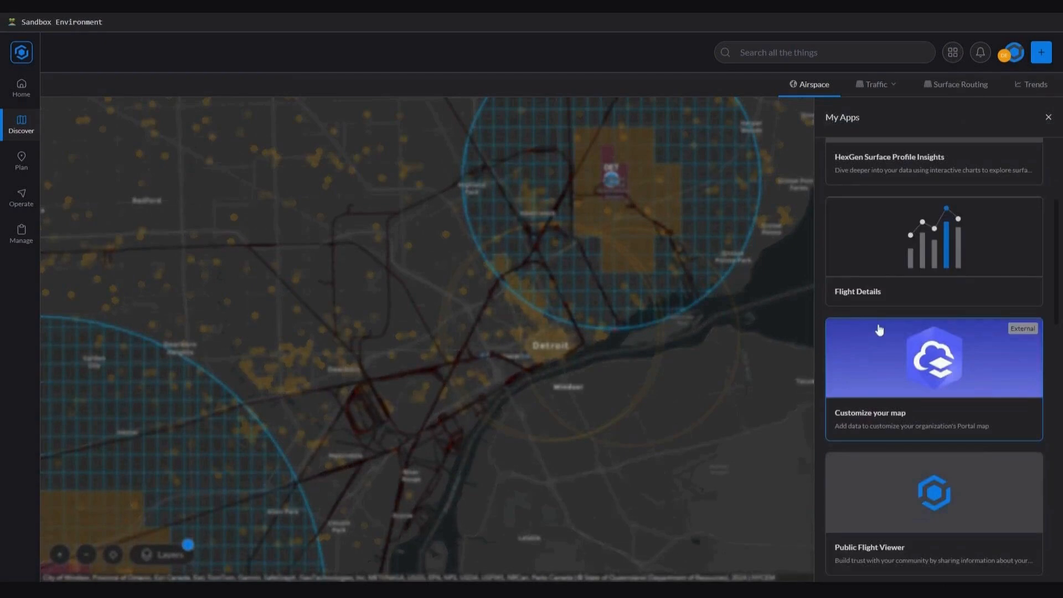
mouse_move(880, 366)
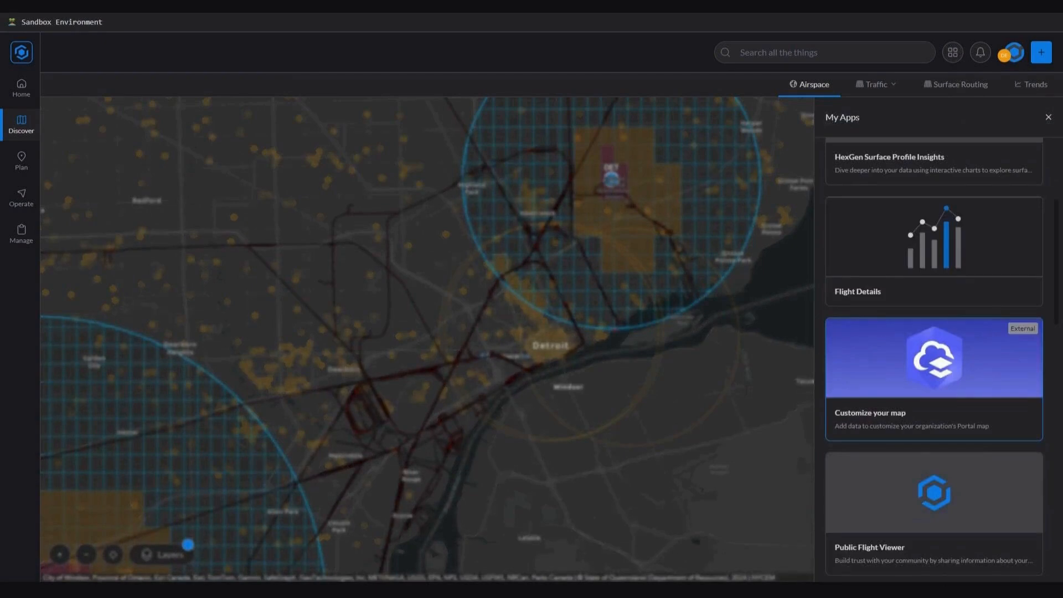
click(933, 357)
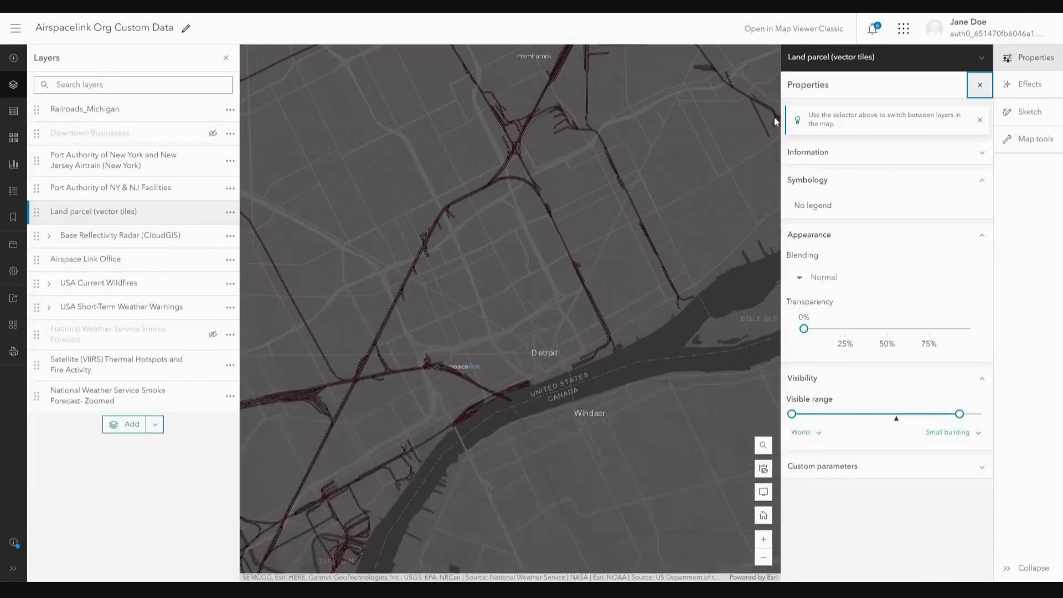
mouse_move(366, 98)
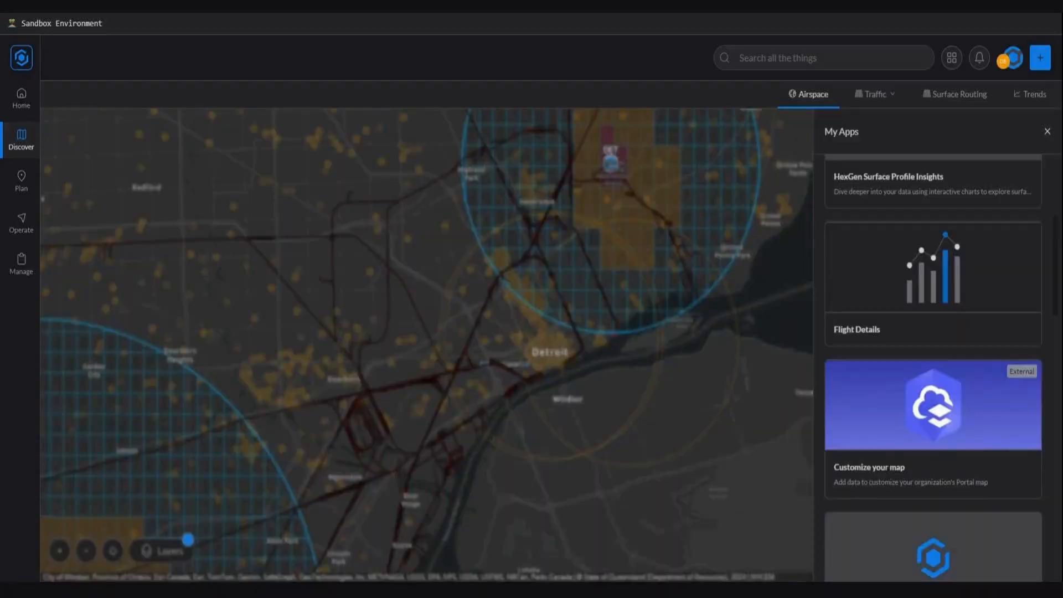
mouse_move(904, 15)
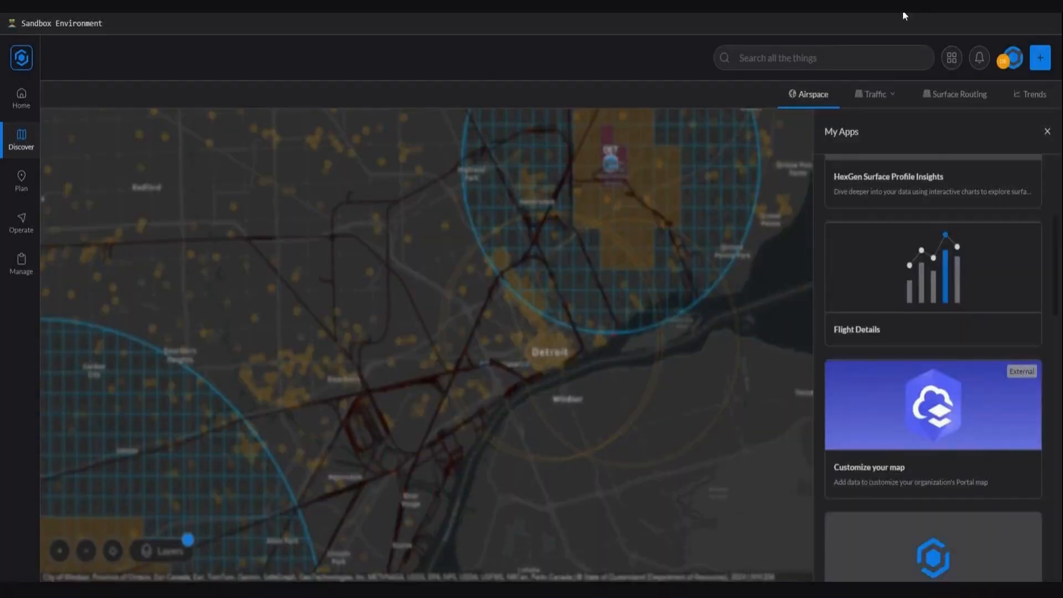
Step: Dismiss the My Apps list to reveal the Detroit map with railroad lines
scroll(down, 3)
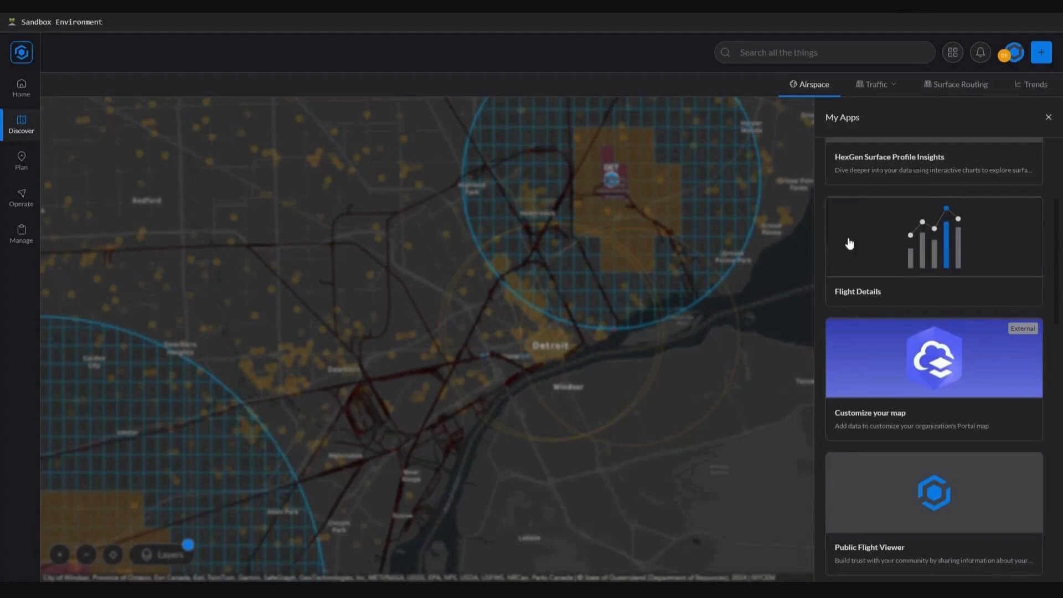
click(1049, 117)
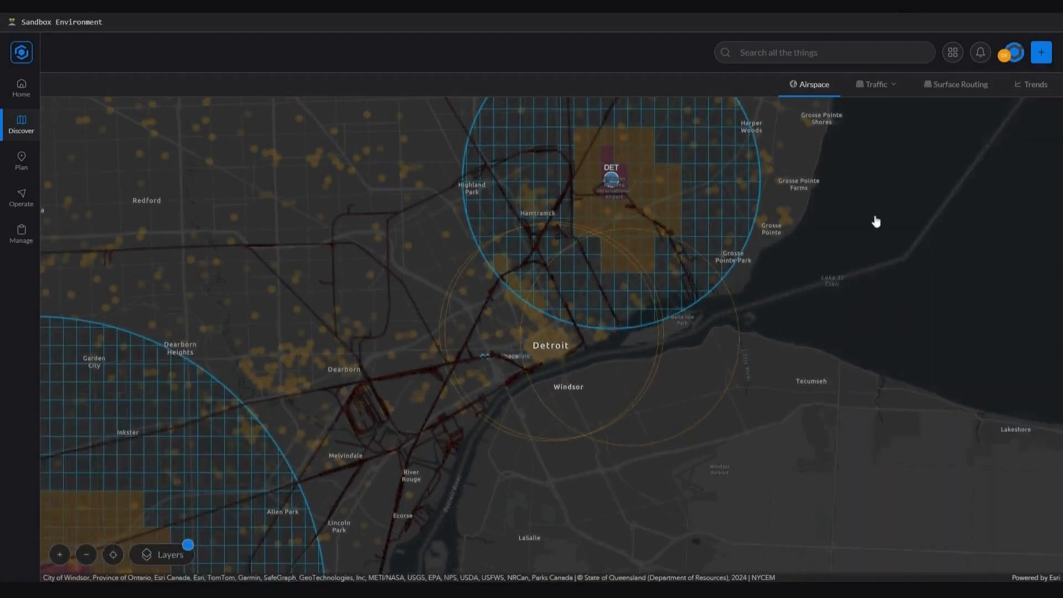